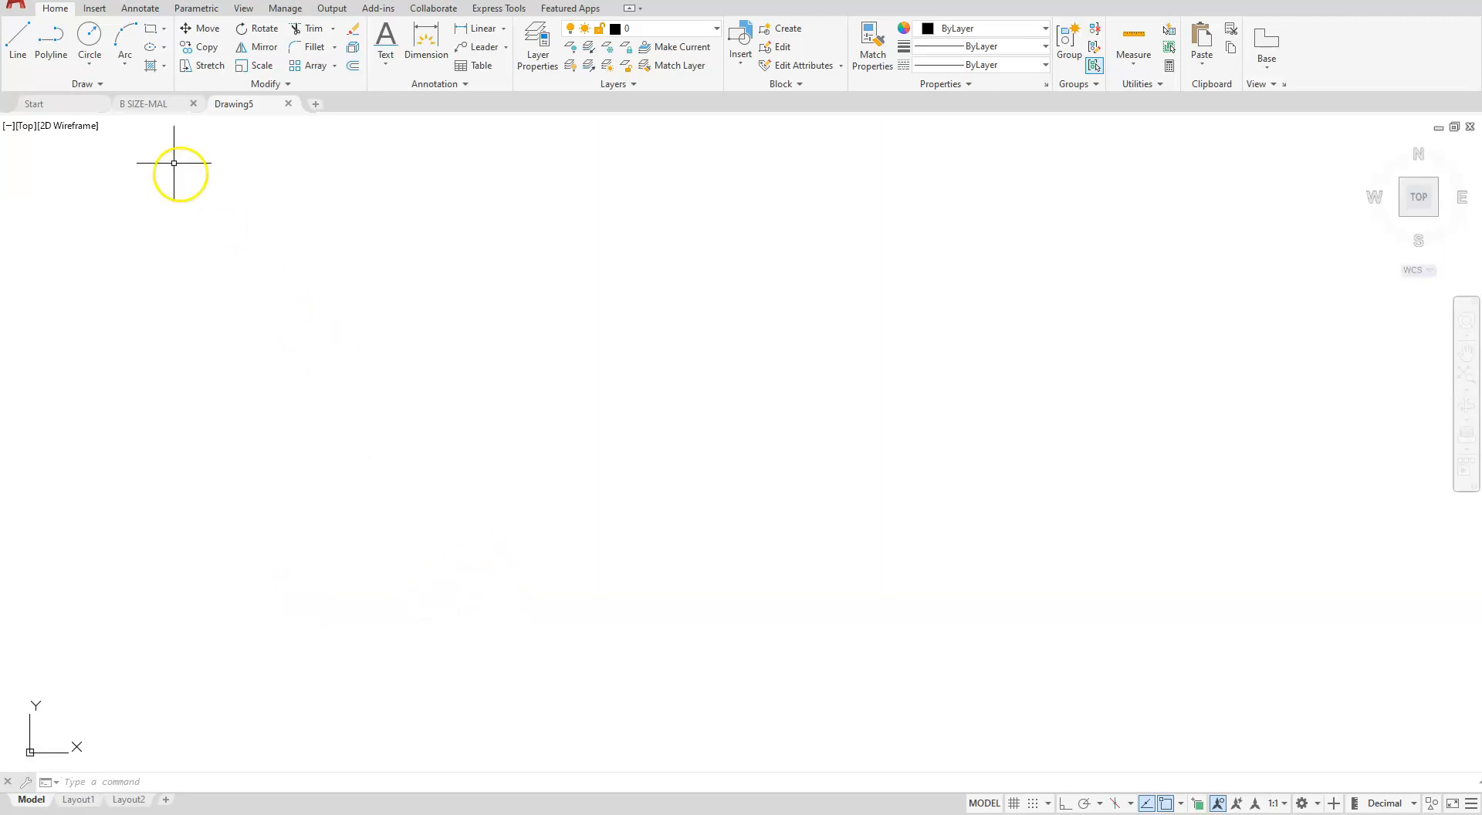
- Draw an 11 by 8.5 rectangle with its first corner at the origin 0,0
left_click(146, 28)
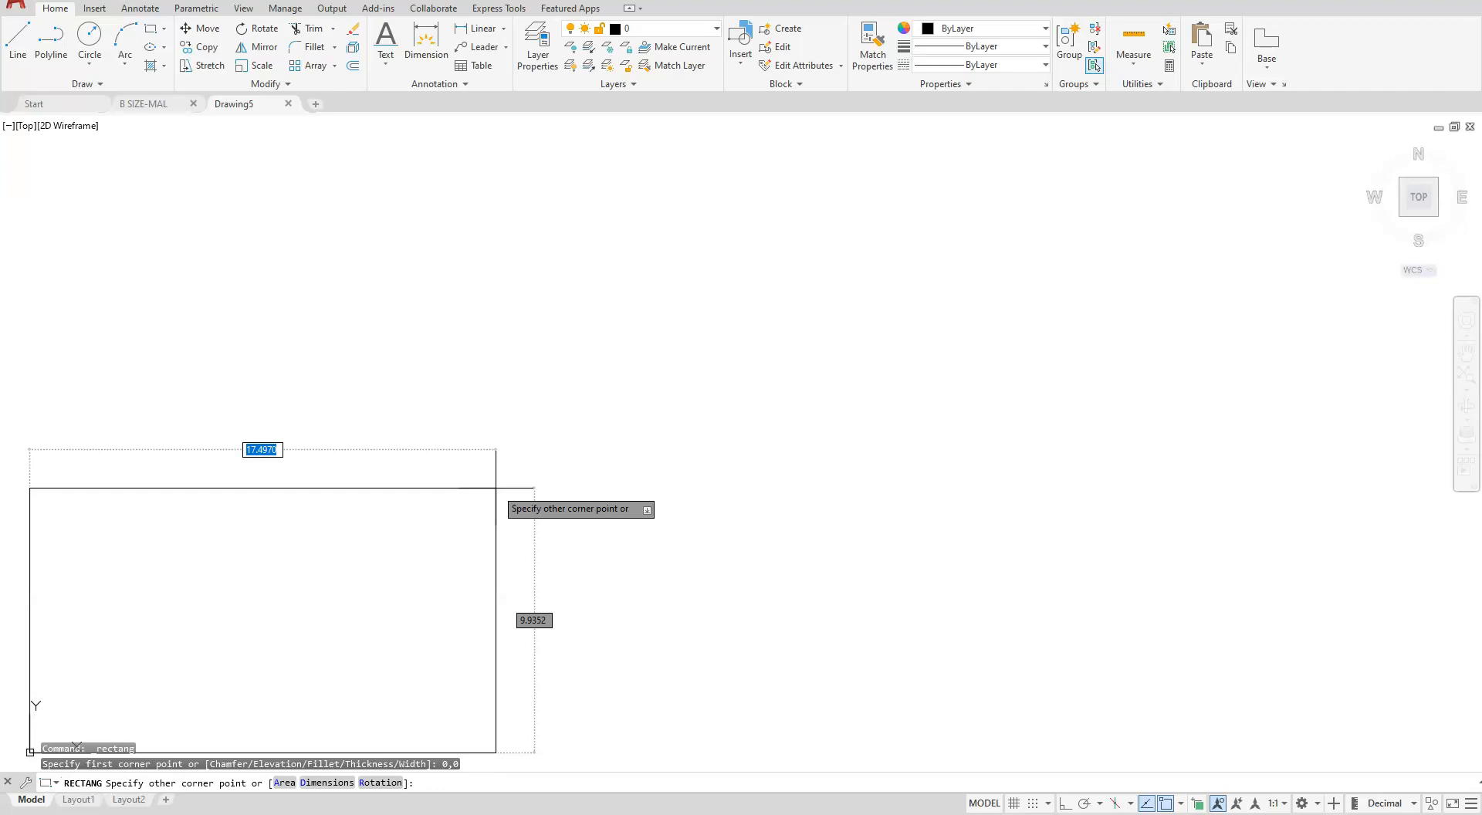
type("11")
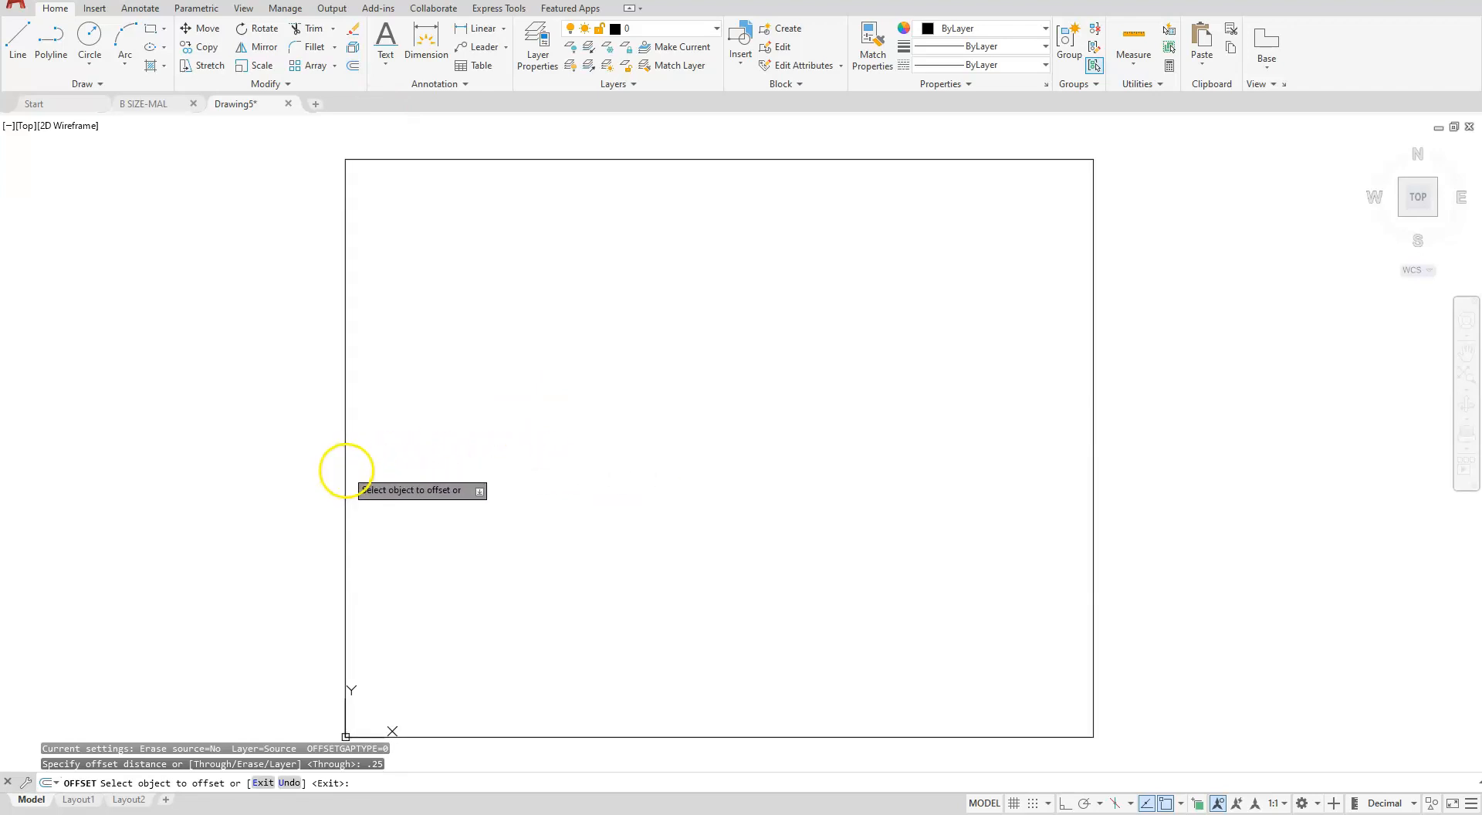
- Offset the outer rectangle 0.25 inward to create the inner border
left_click(345, 468)
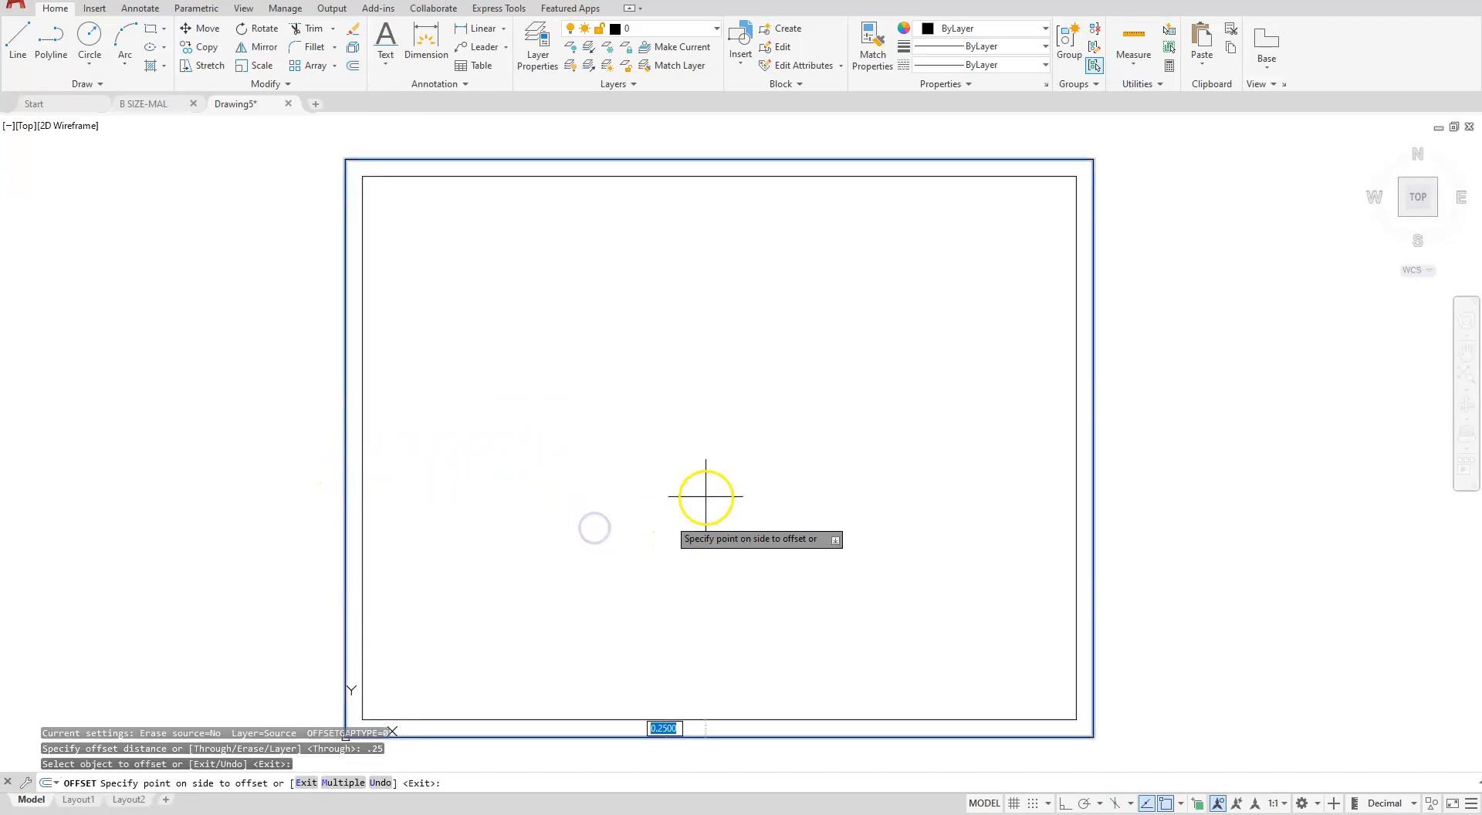
left_click(705, 498)
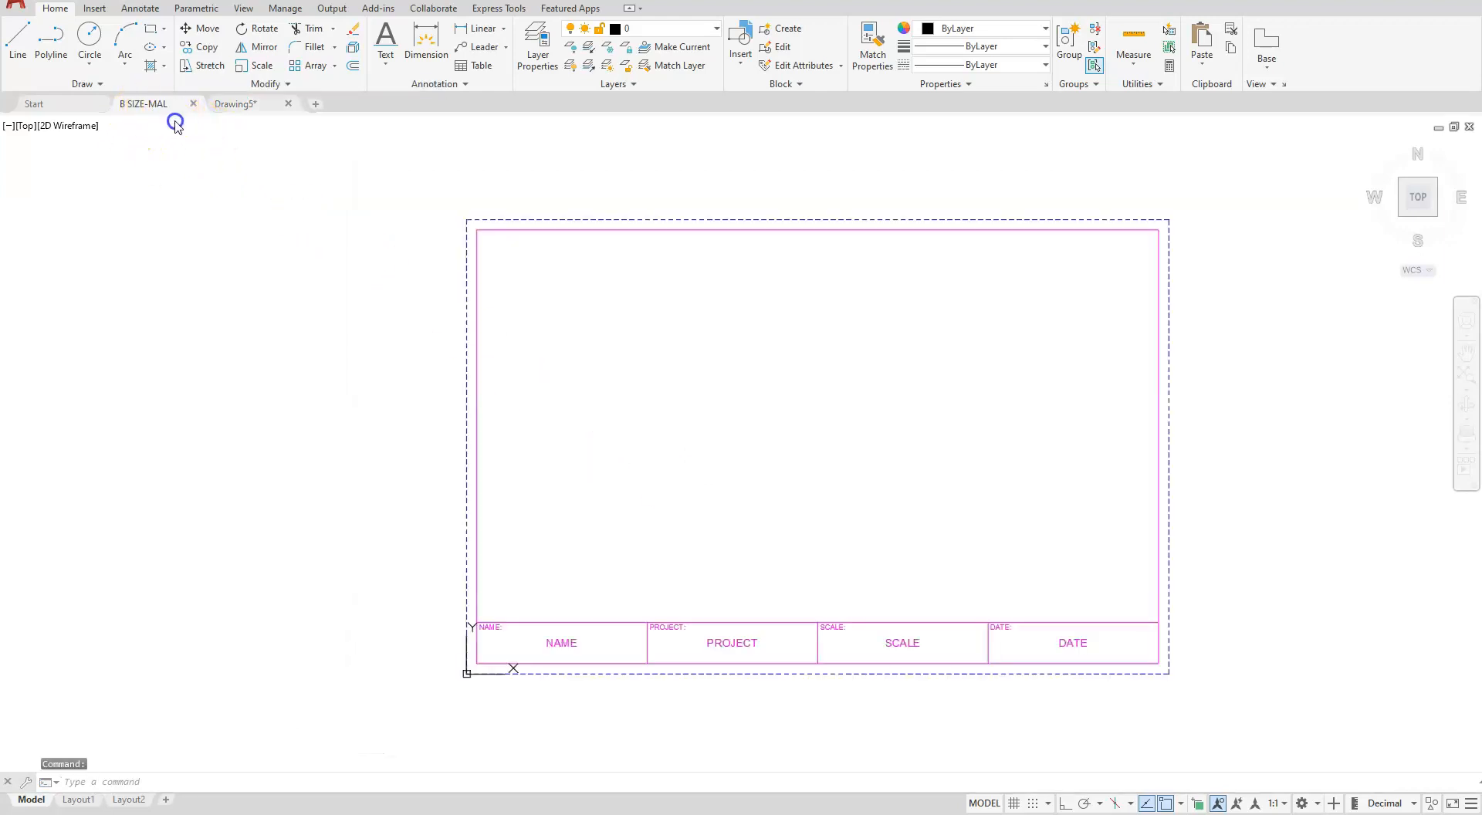
mouse_move(1150, 619)
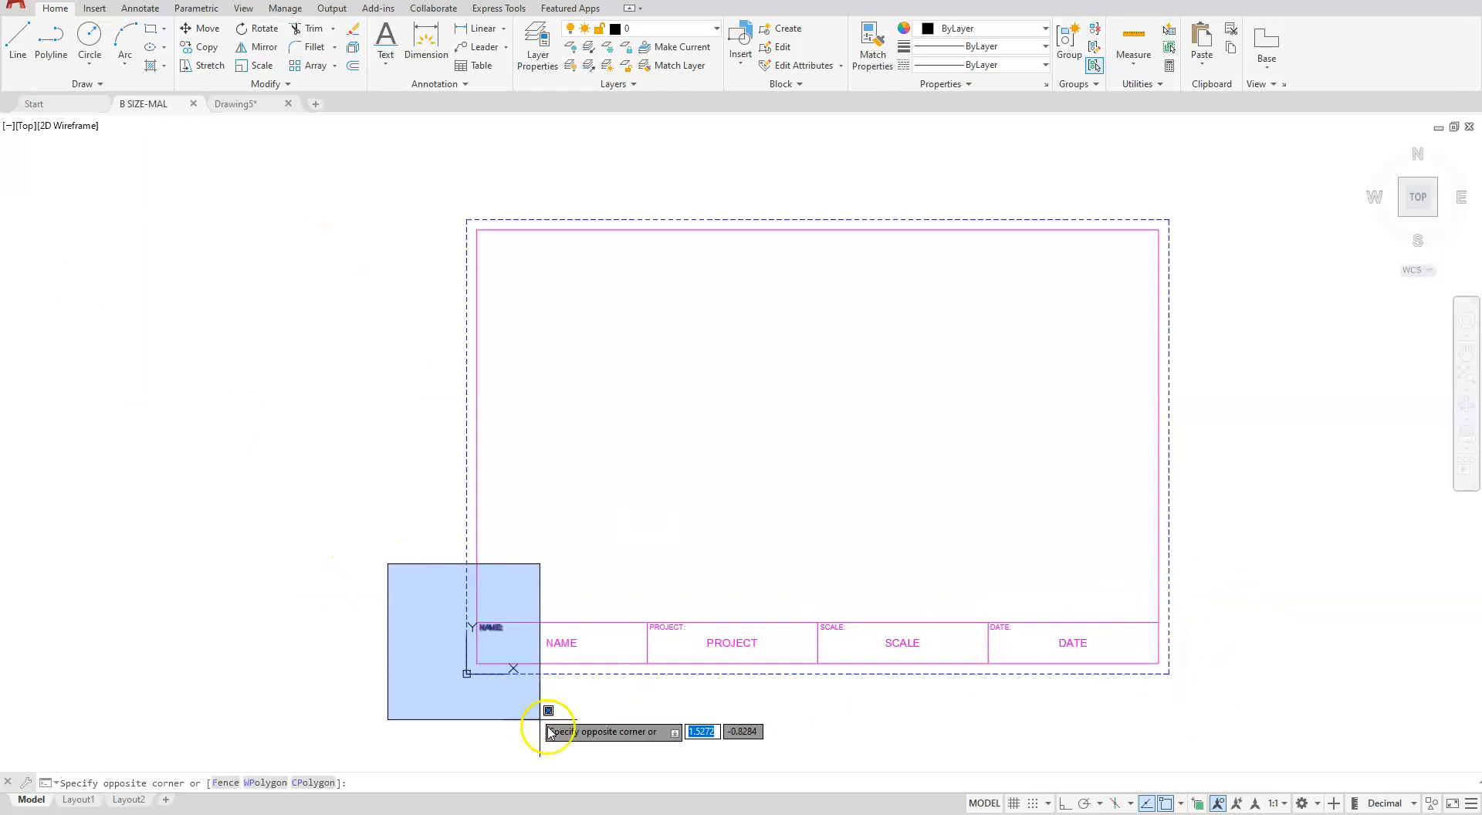
- Window-select the NAME, PROJECT, SCALE and DATE cells in B SIZE-MAL and copy them
left_click(1345, 728)
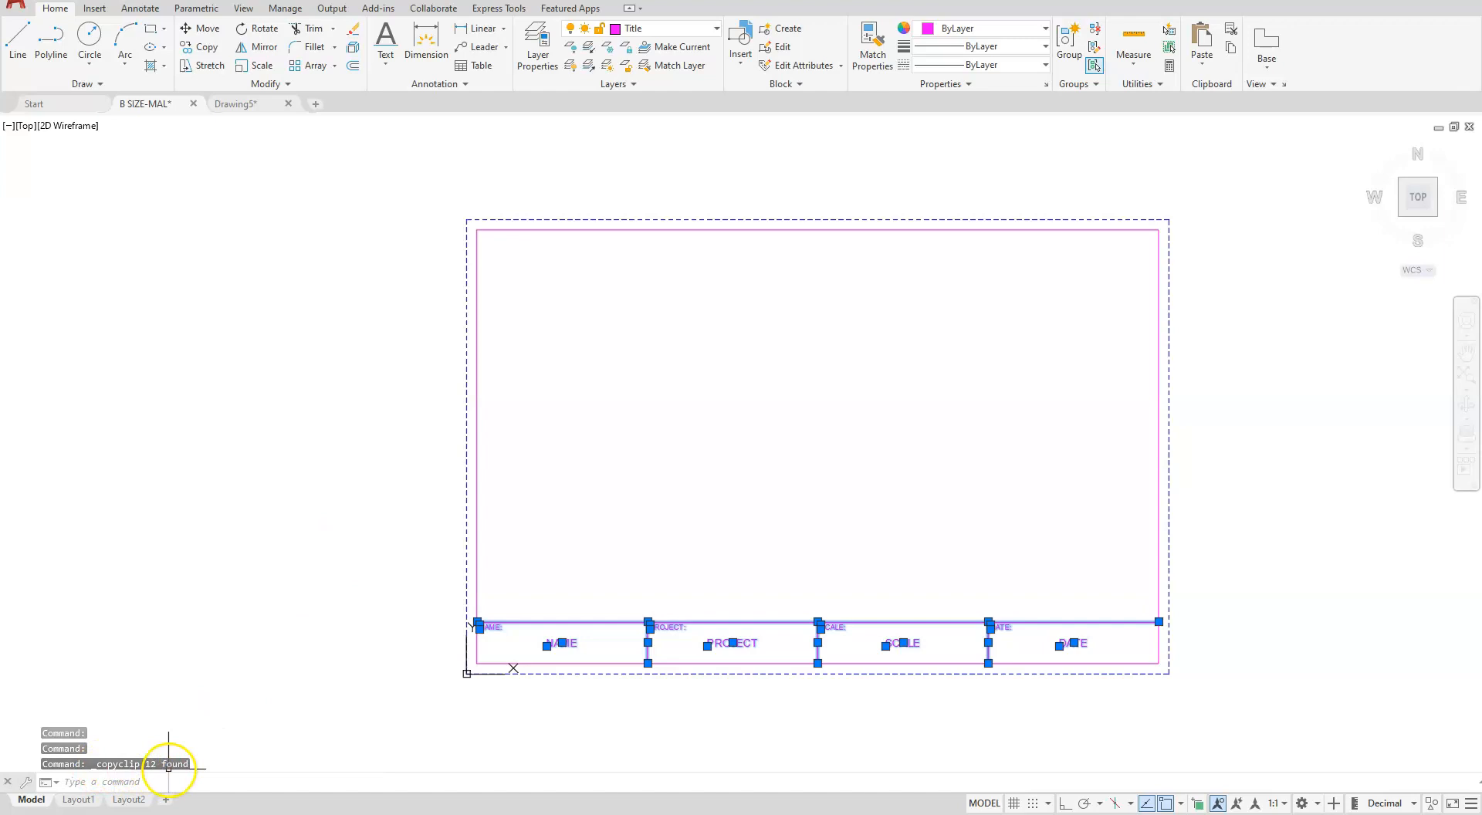
mouse_move(272, 189)
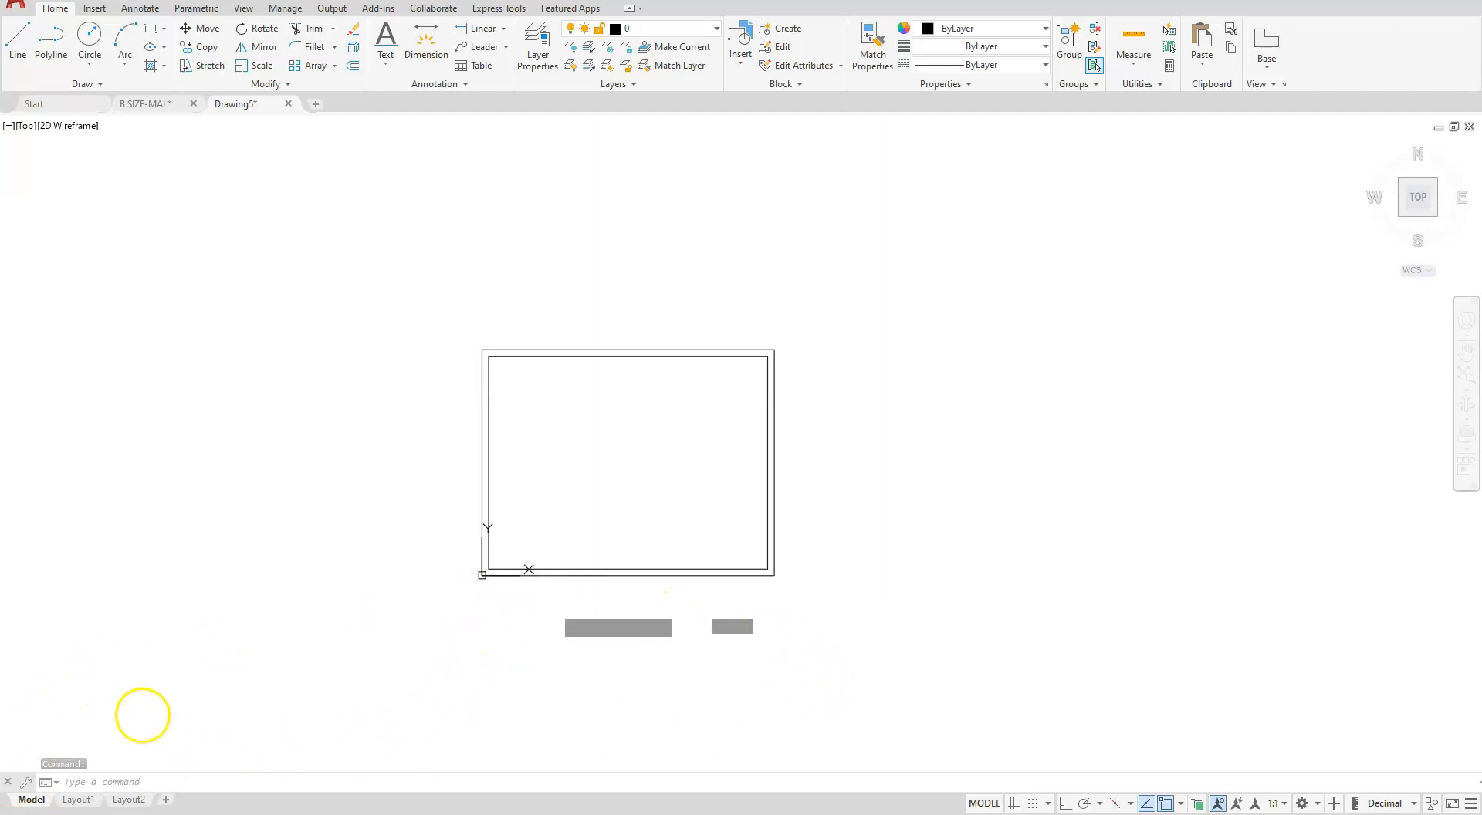
mouse_move(305, 538)
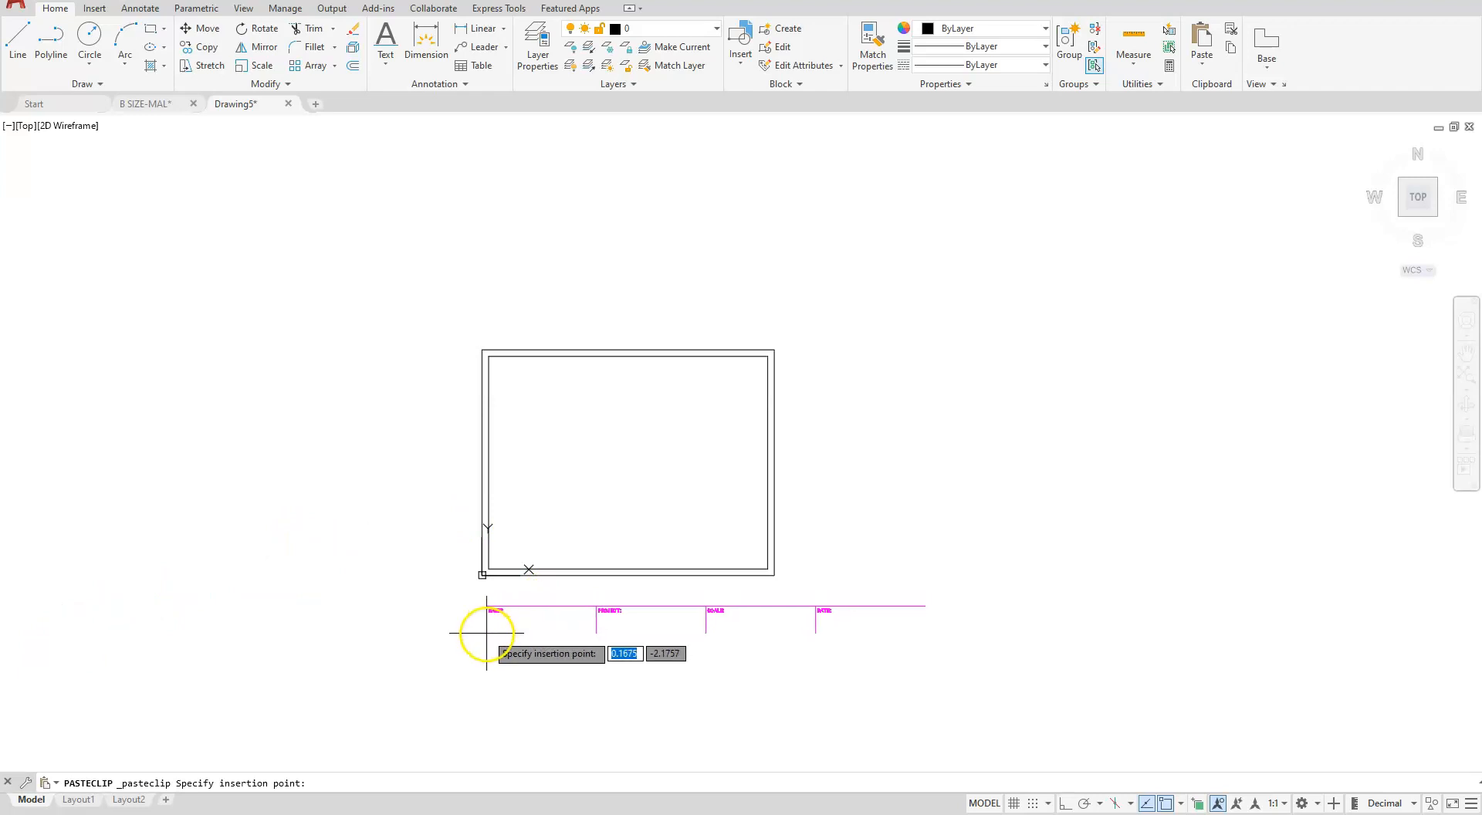
- Paste the copied title strip into Drawing5 just below the border
left_click(486, 633)
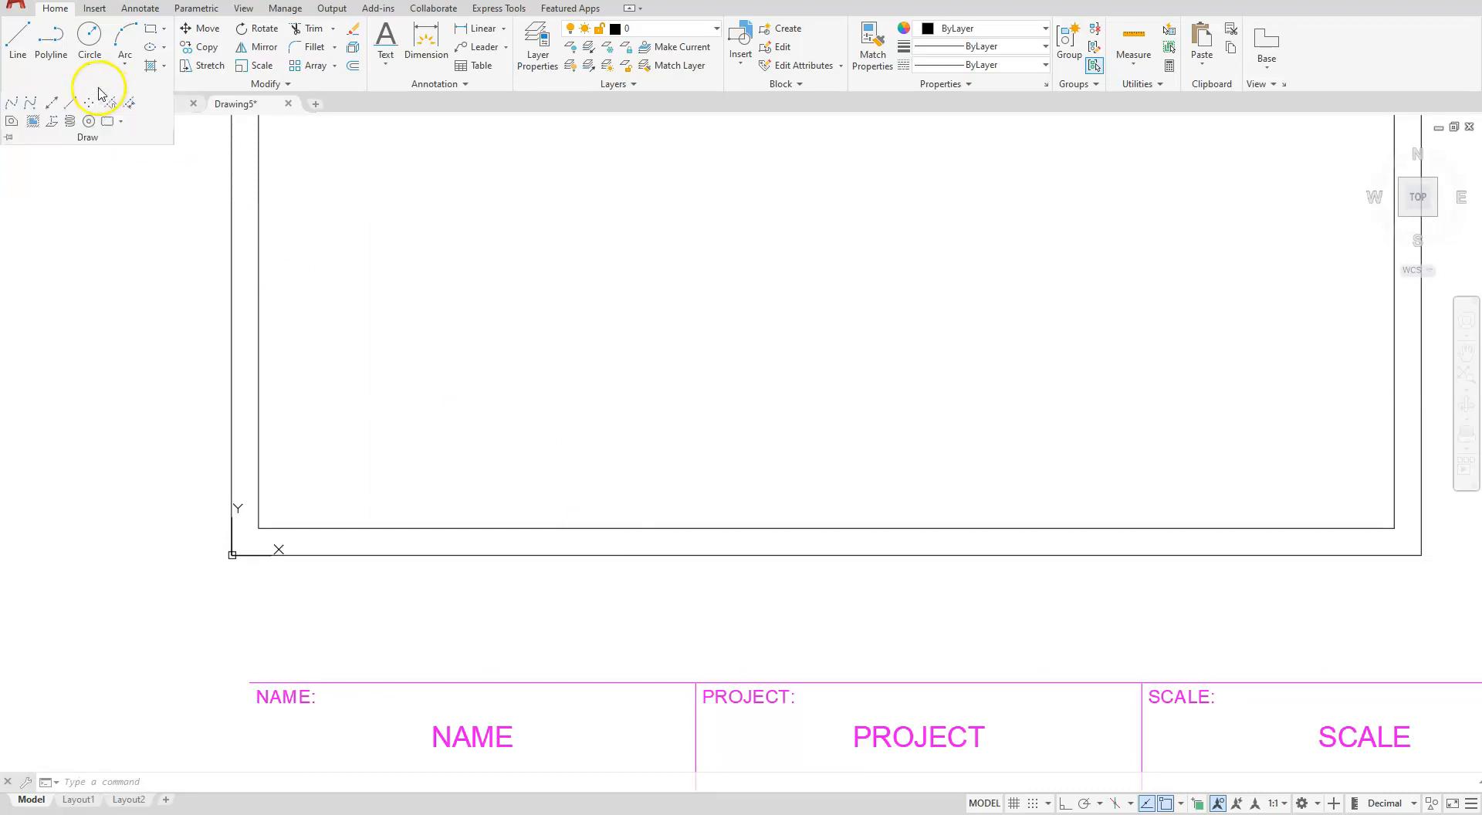
- Place a horizontal construction line offset 1 unit above the inner border's bottom edge
left_click(31, 102)
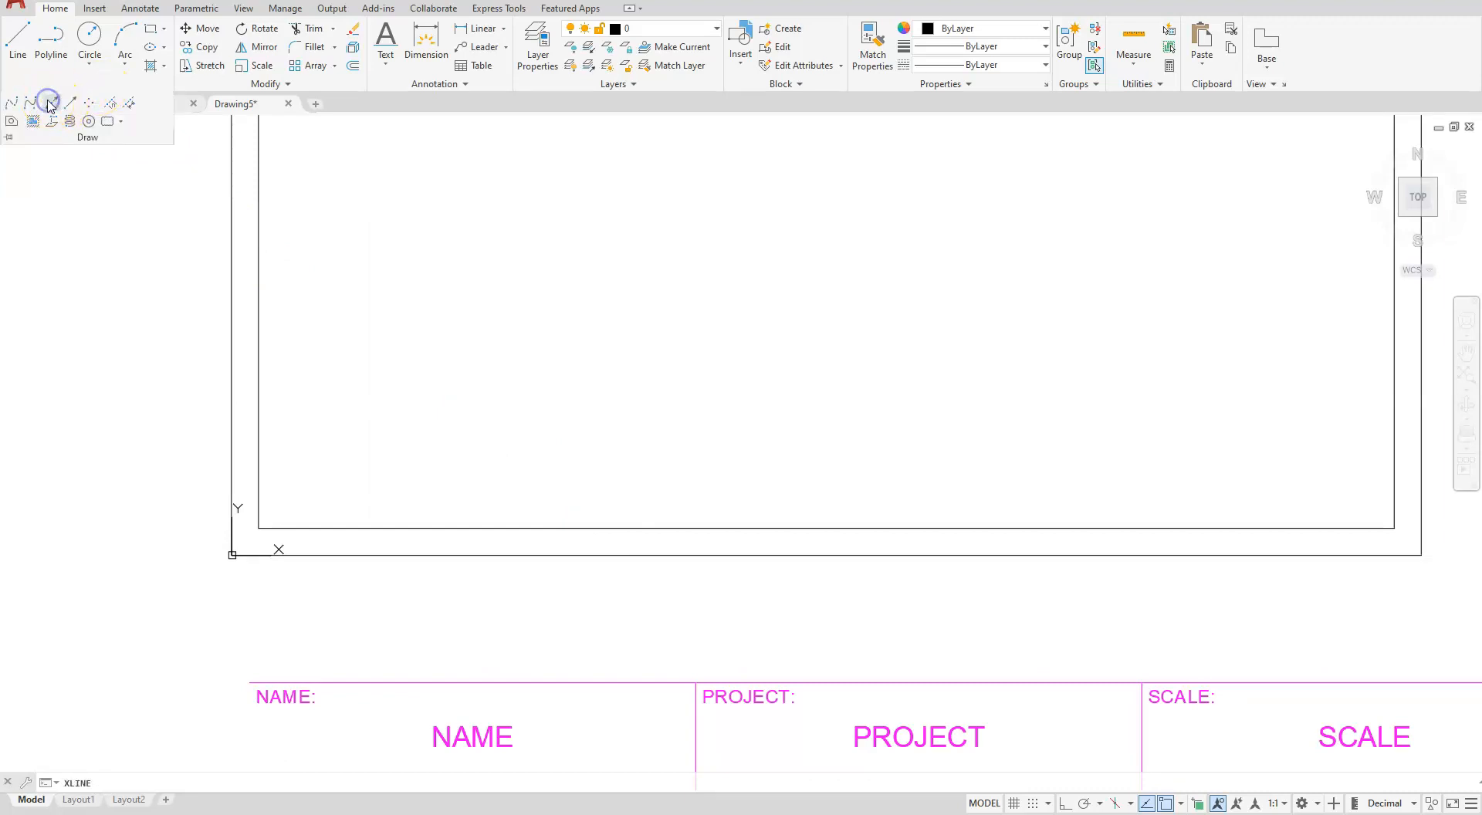
left_click(31, 120)
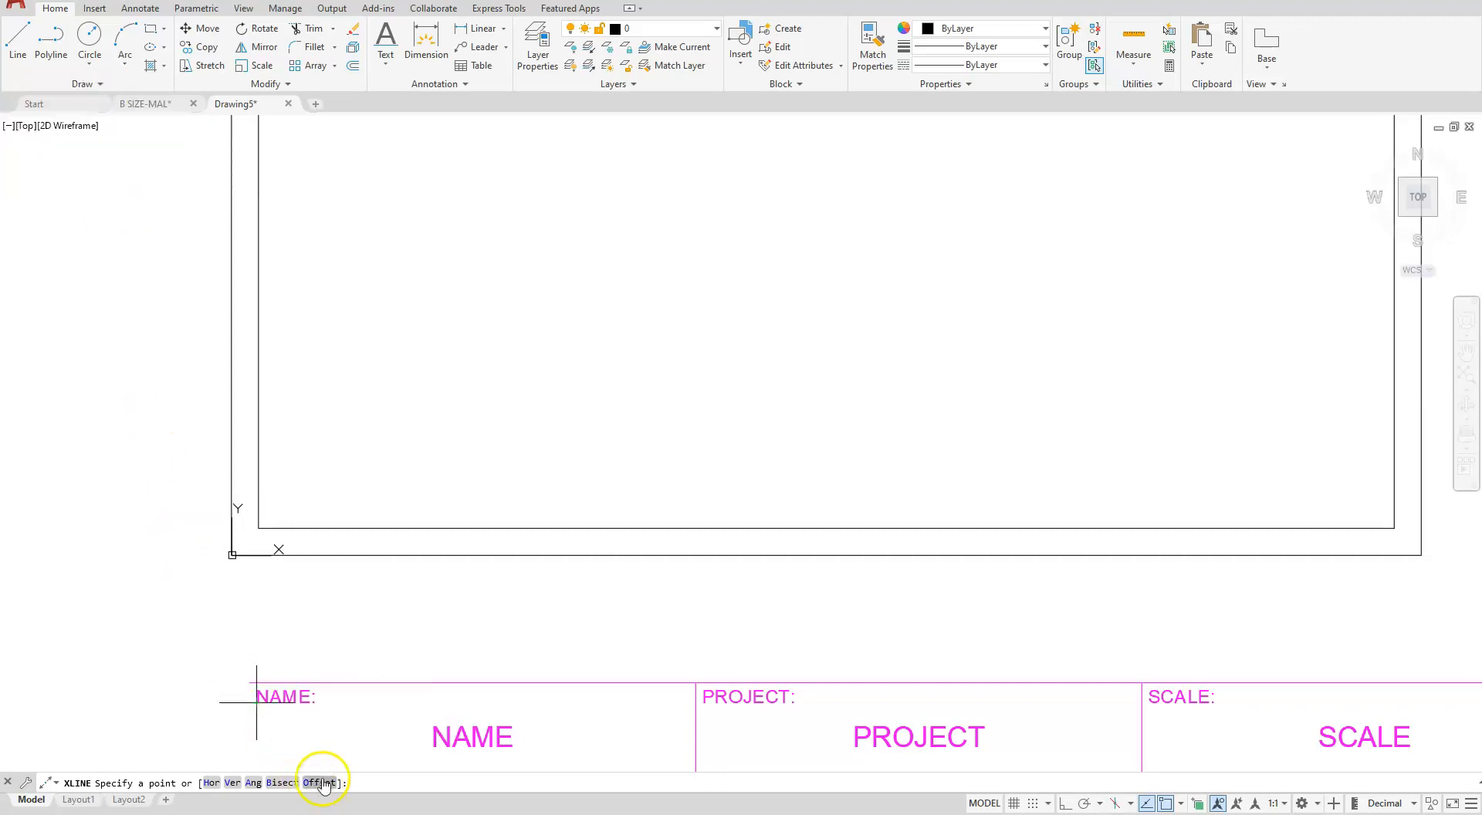
left_click(310, 783)
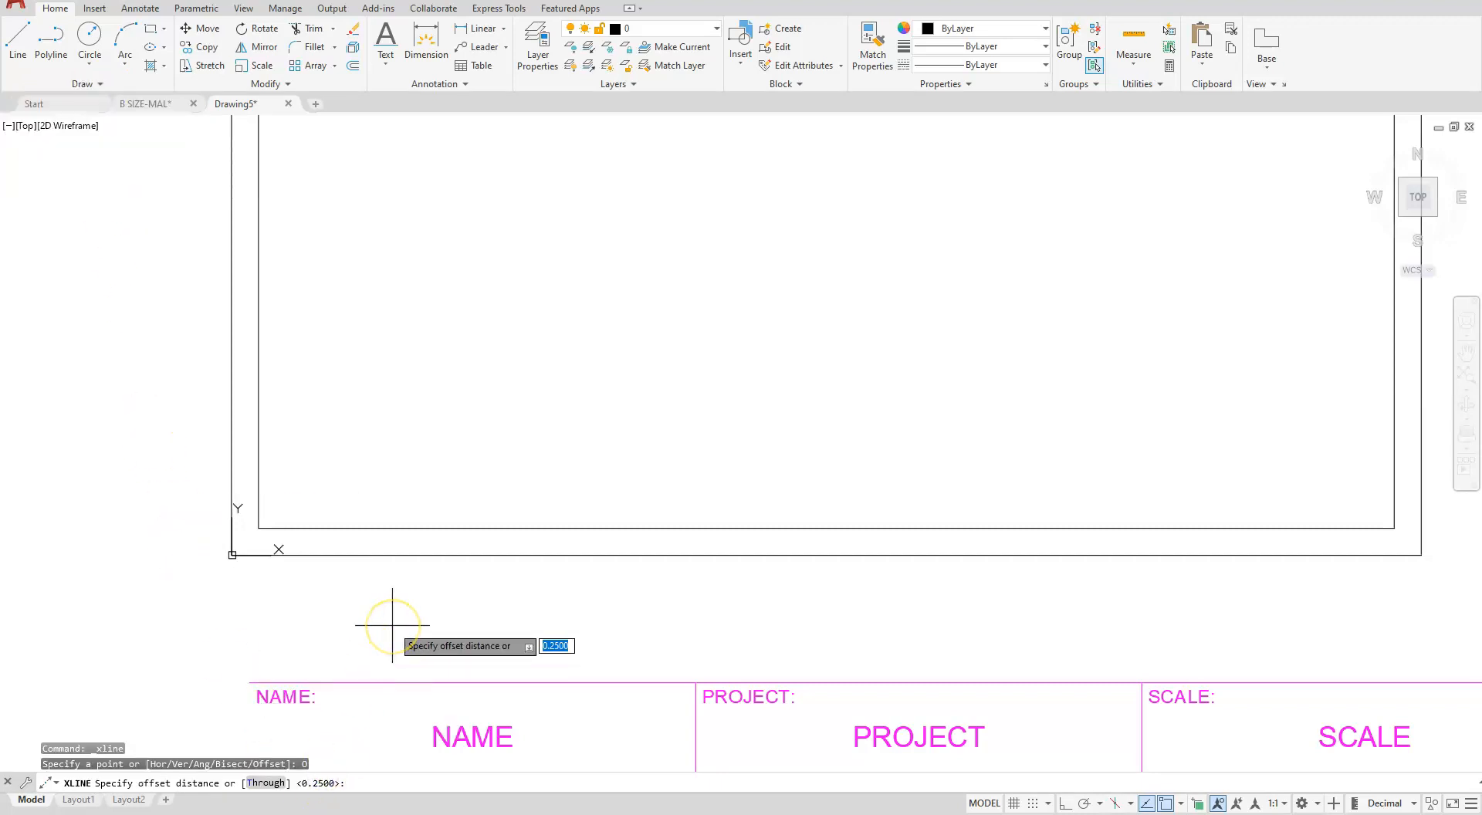
type("1")
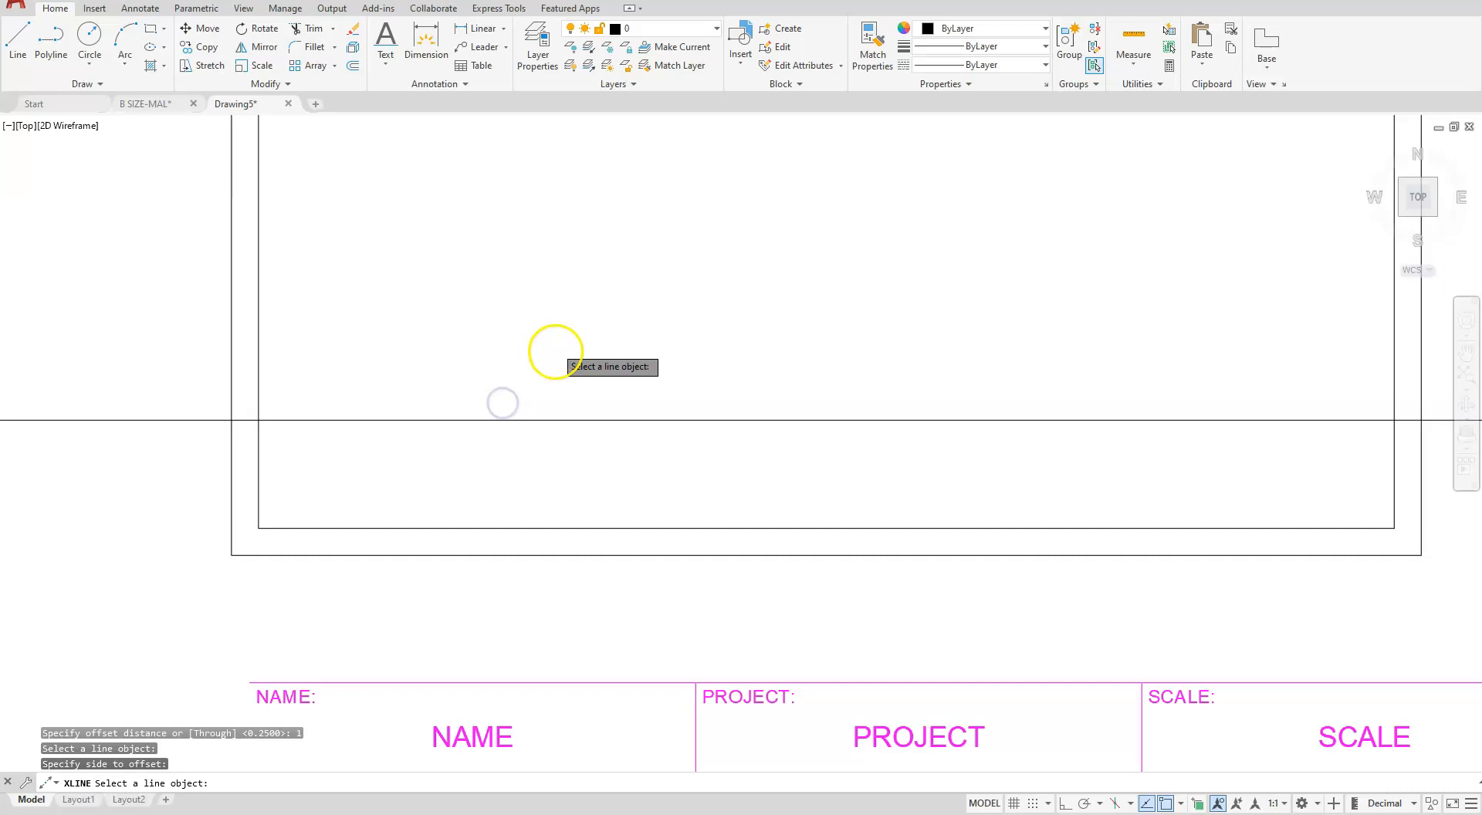
mouse_move(544, 397)
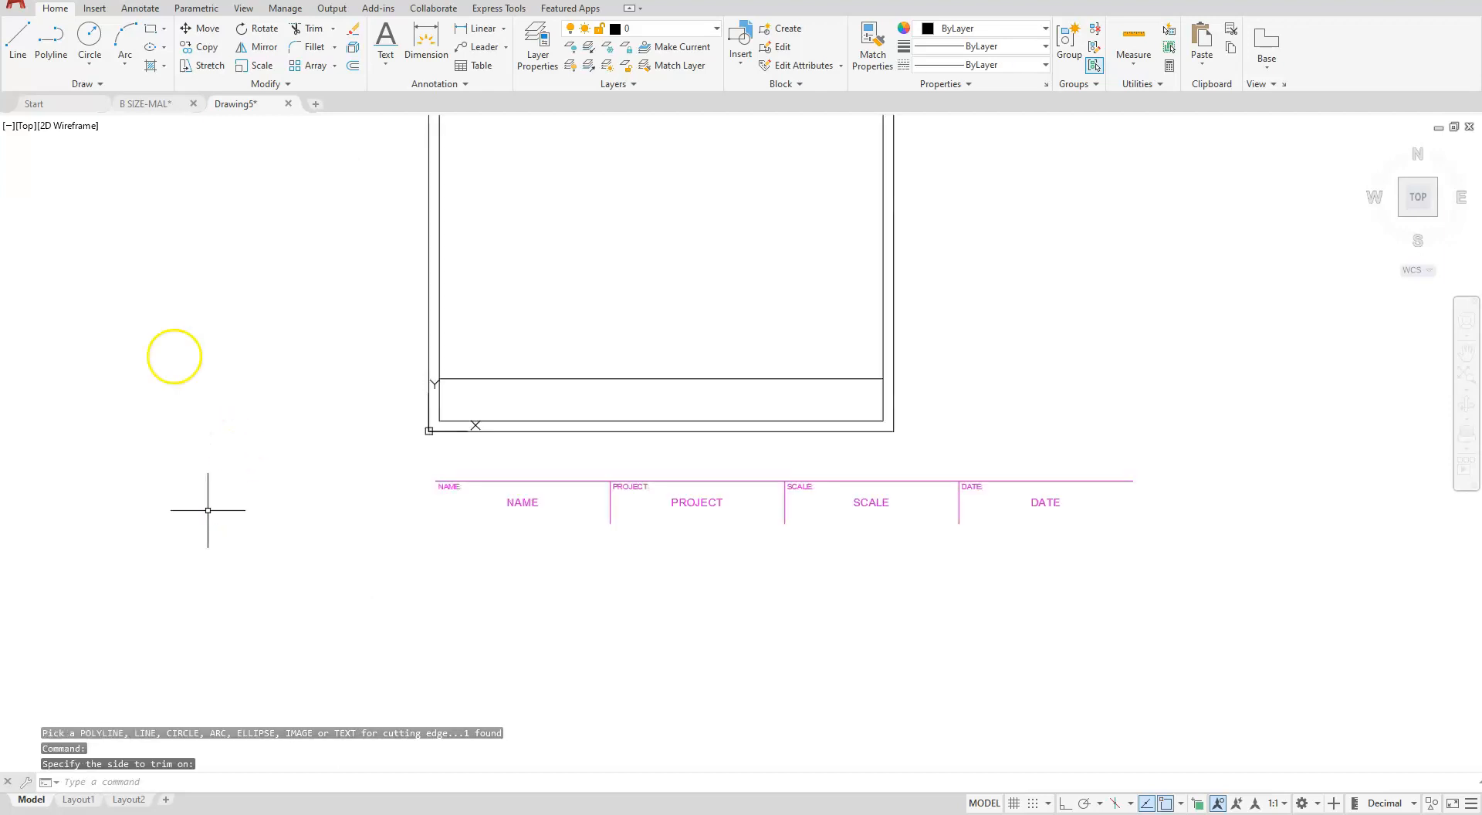
mouse_move(369, 209)
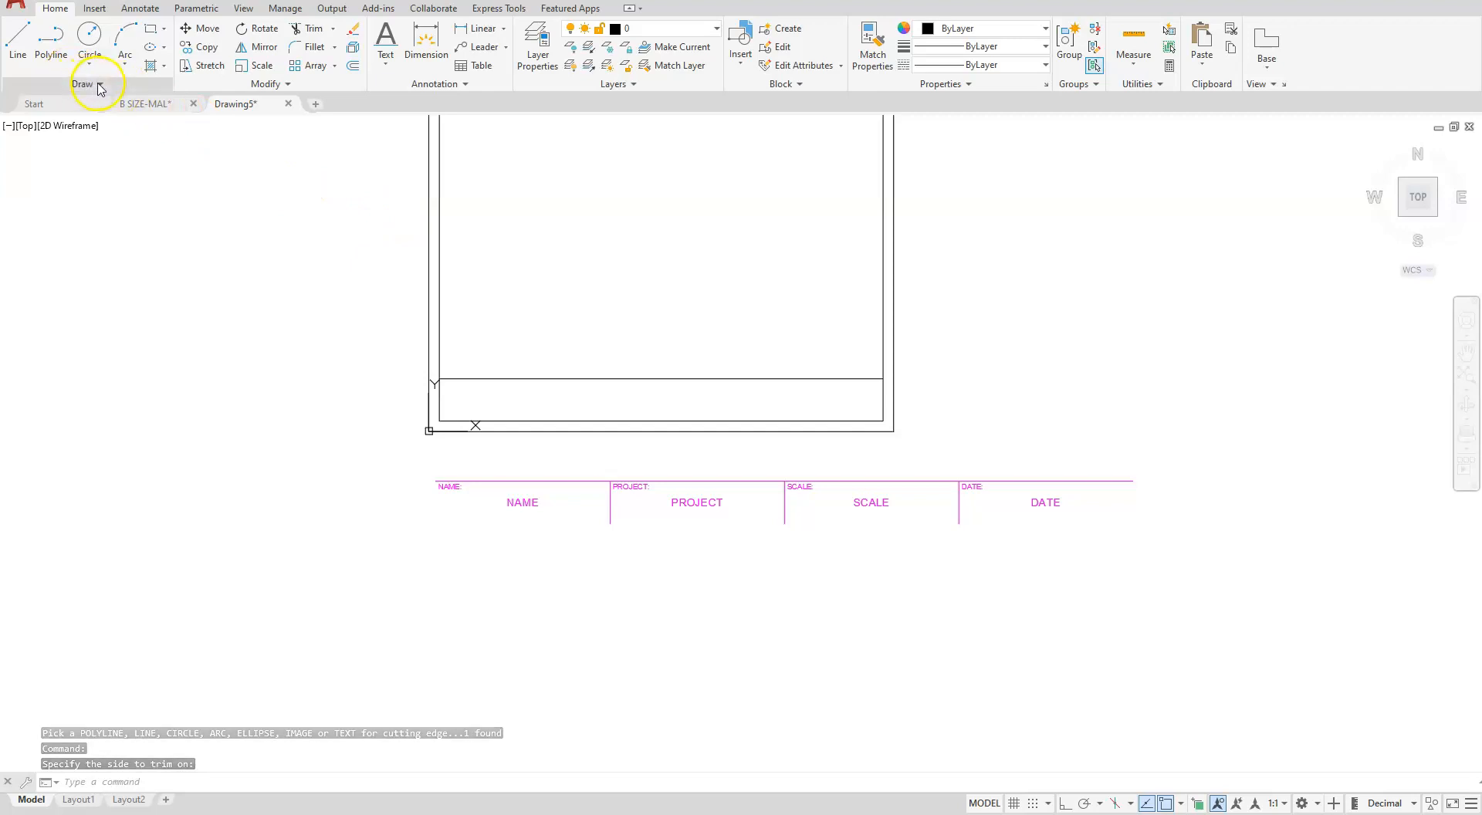
- Divide the title band's top line into 3 equal segments
left_click(87, 83)
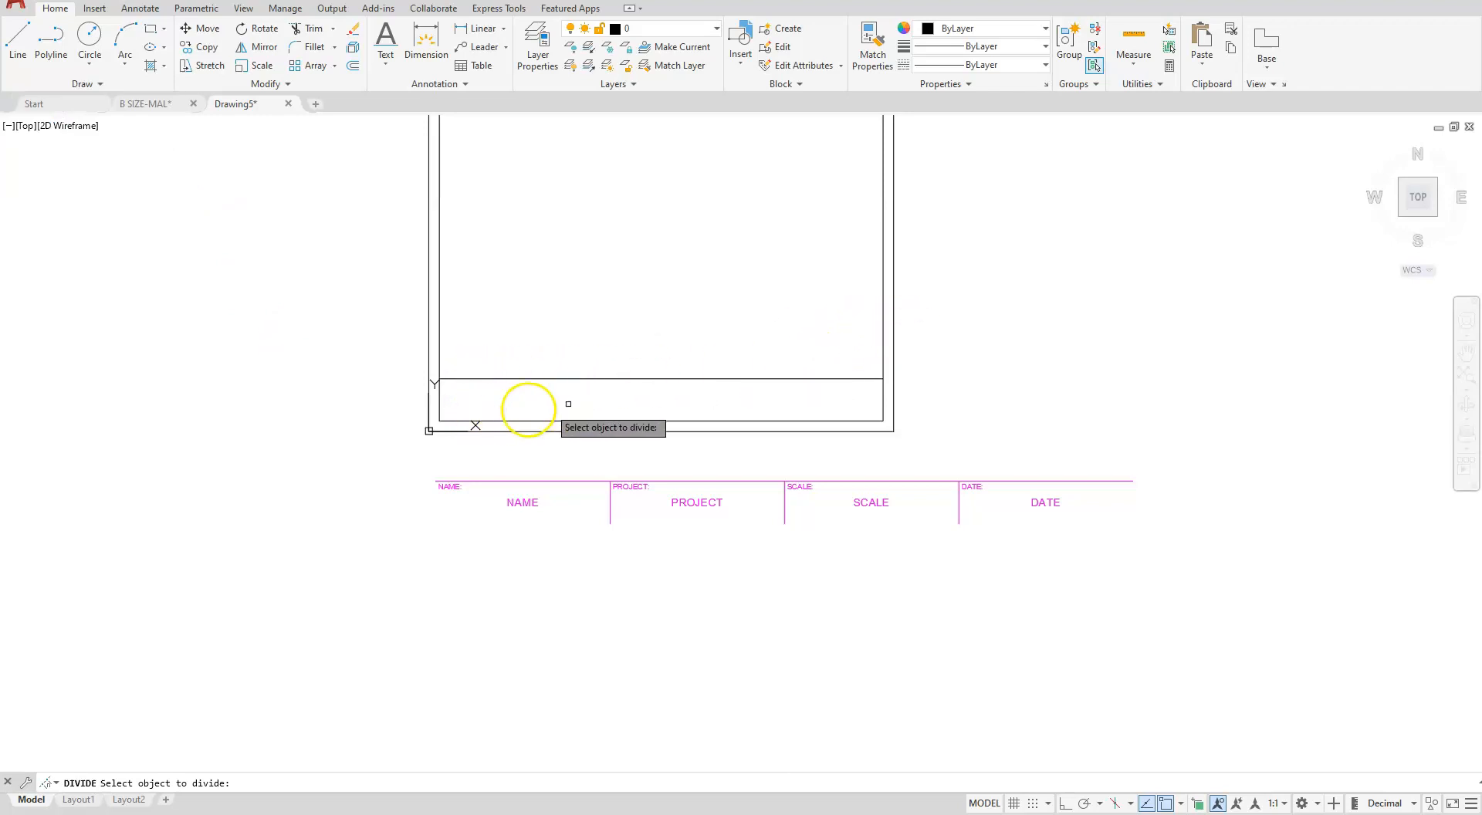
mouse_move(797, 392)
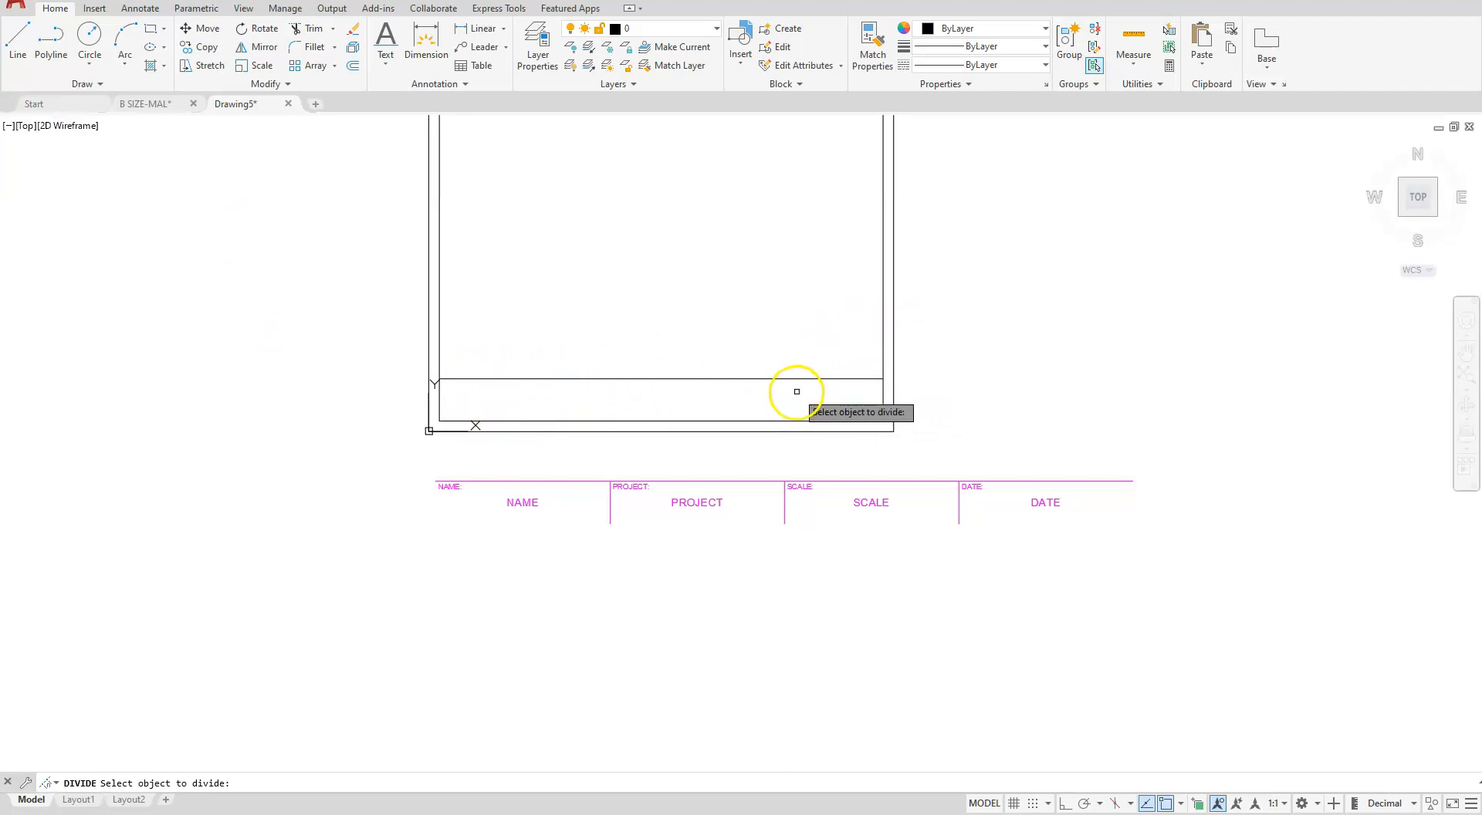
left_click(796, 392)
type("3")
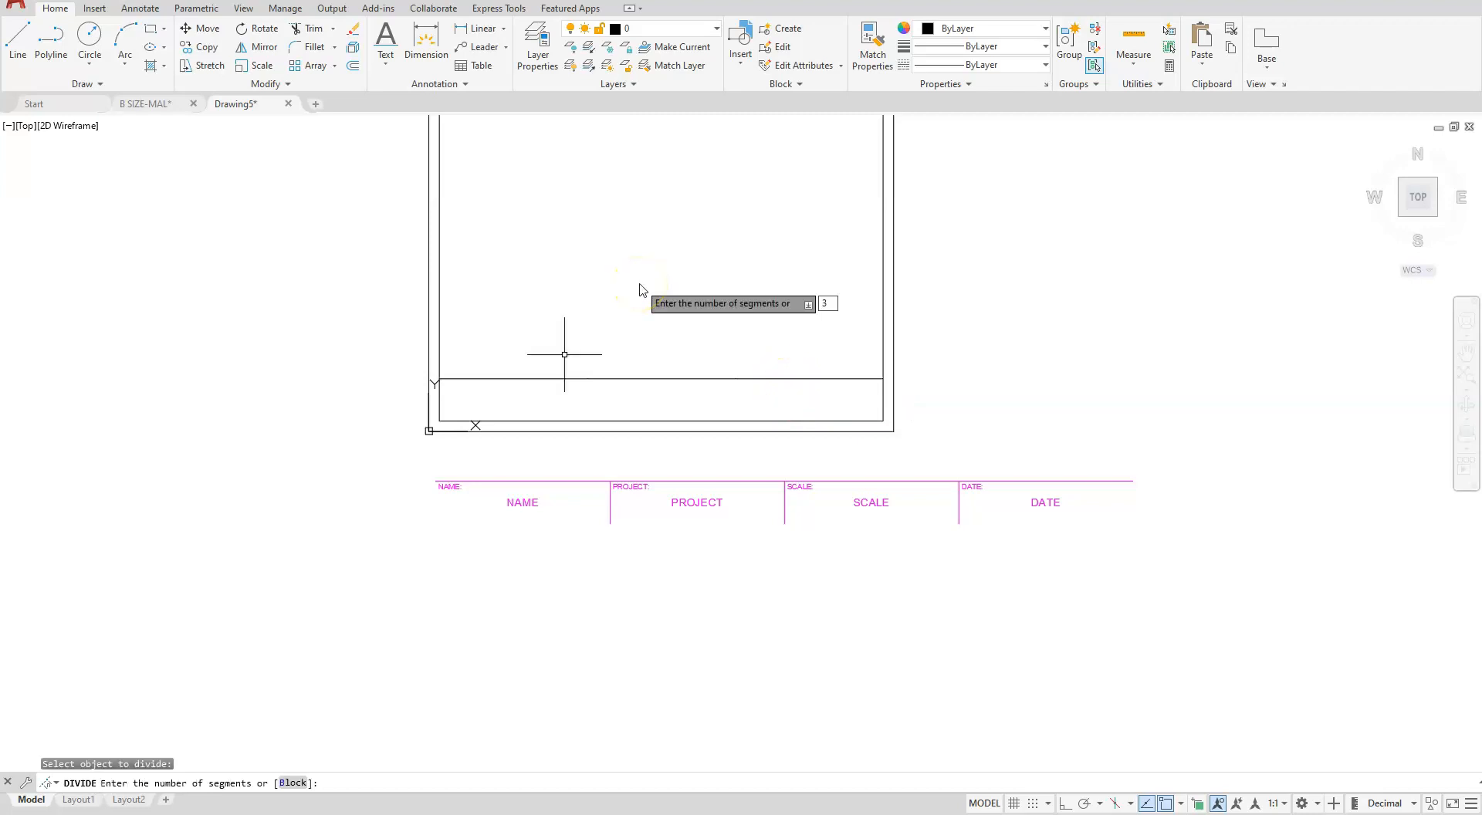
mouse_move(605, 347)
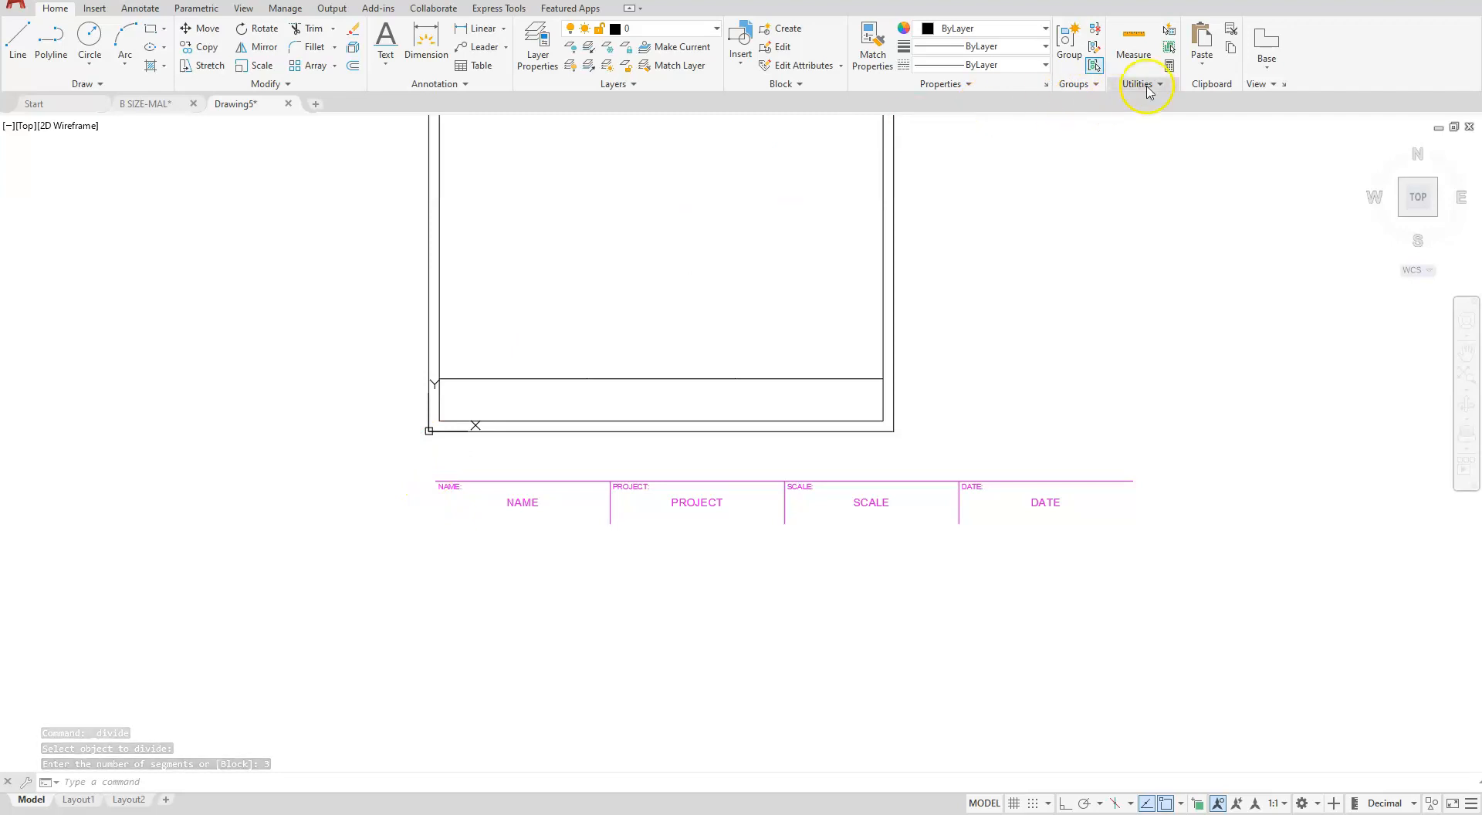
- Set the point style to the circled-cross symbol so the division points show
left_click(1140, 83)
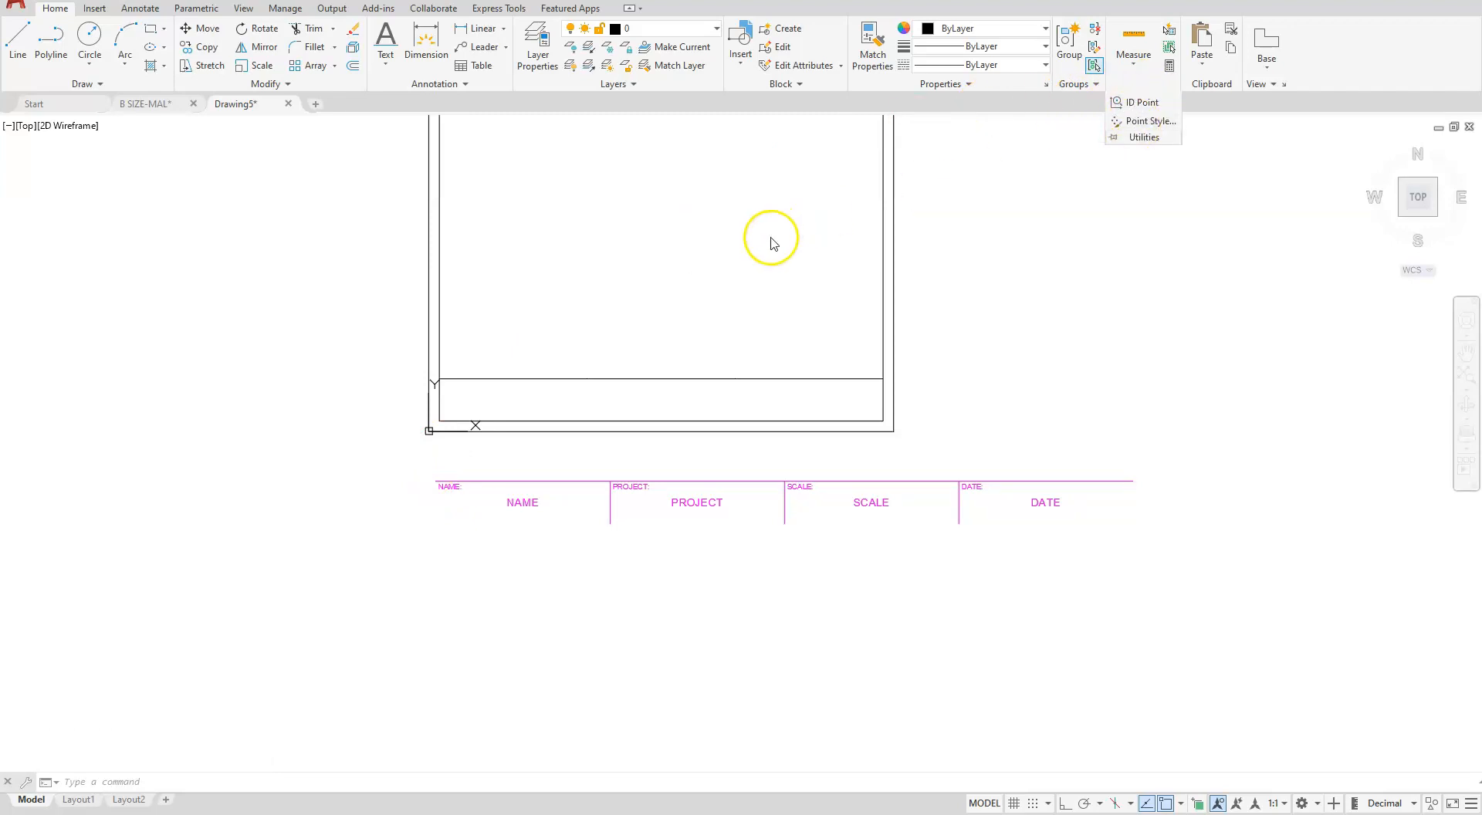
left_click(1149, 121)
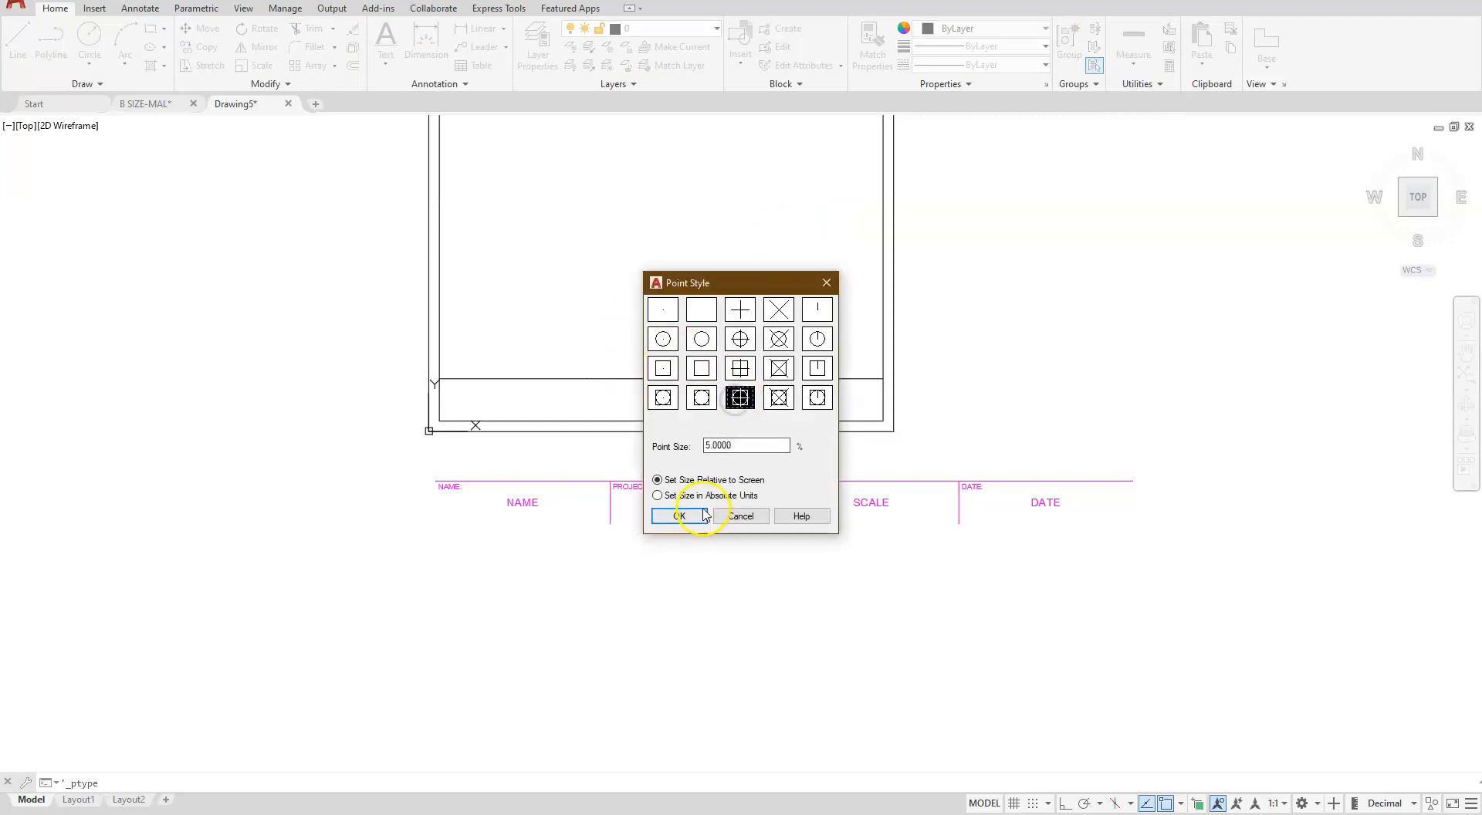
left_click(675, 516)
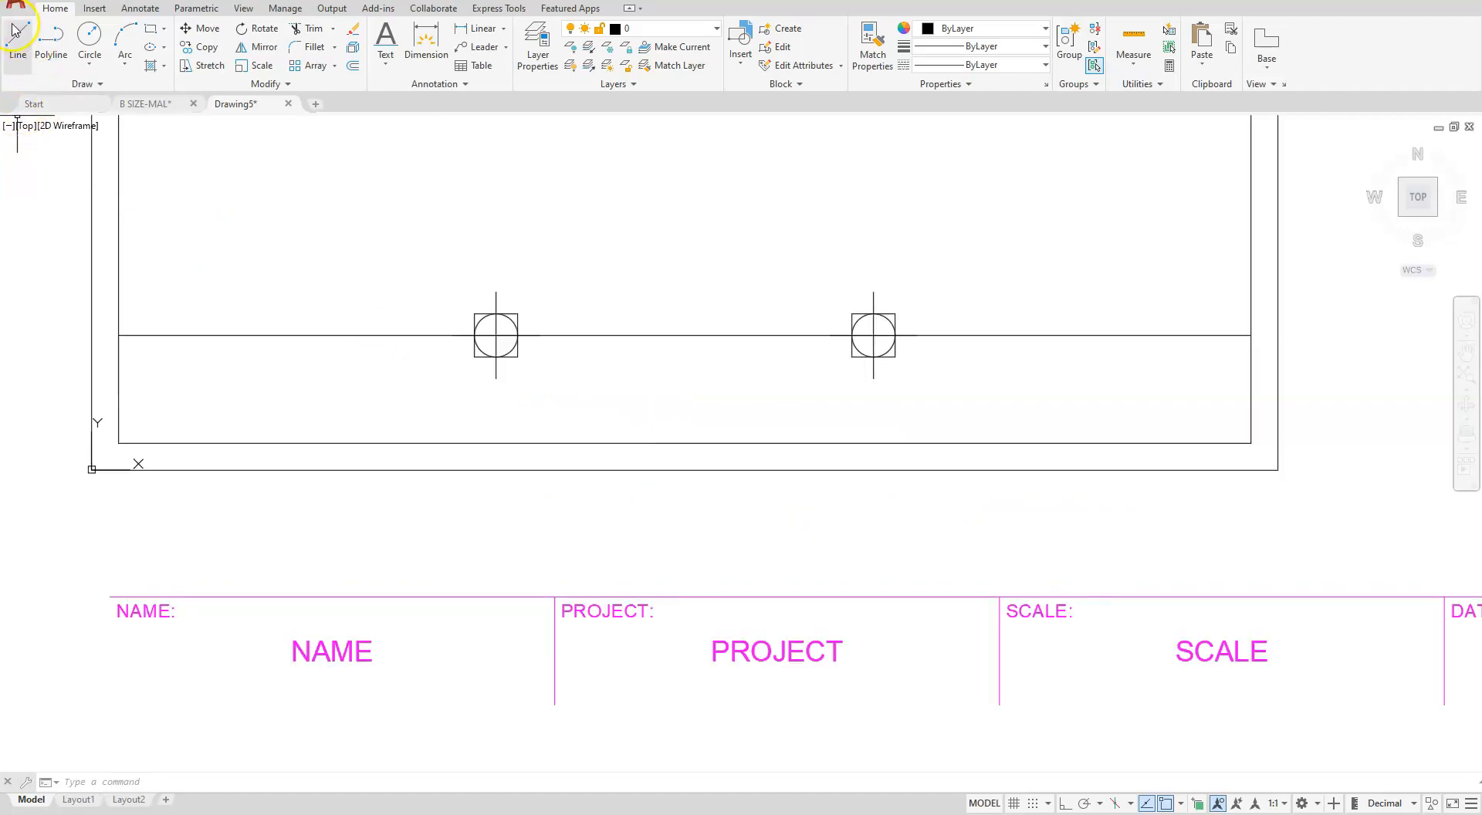
- Draw two vertical lines from the division points down to the inner border's bottom edge
left_click(16, 39)
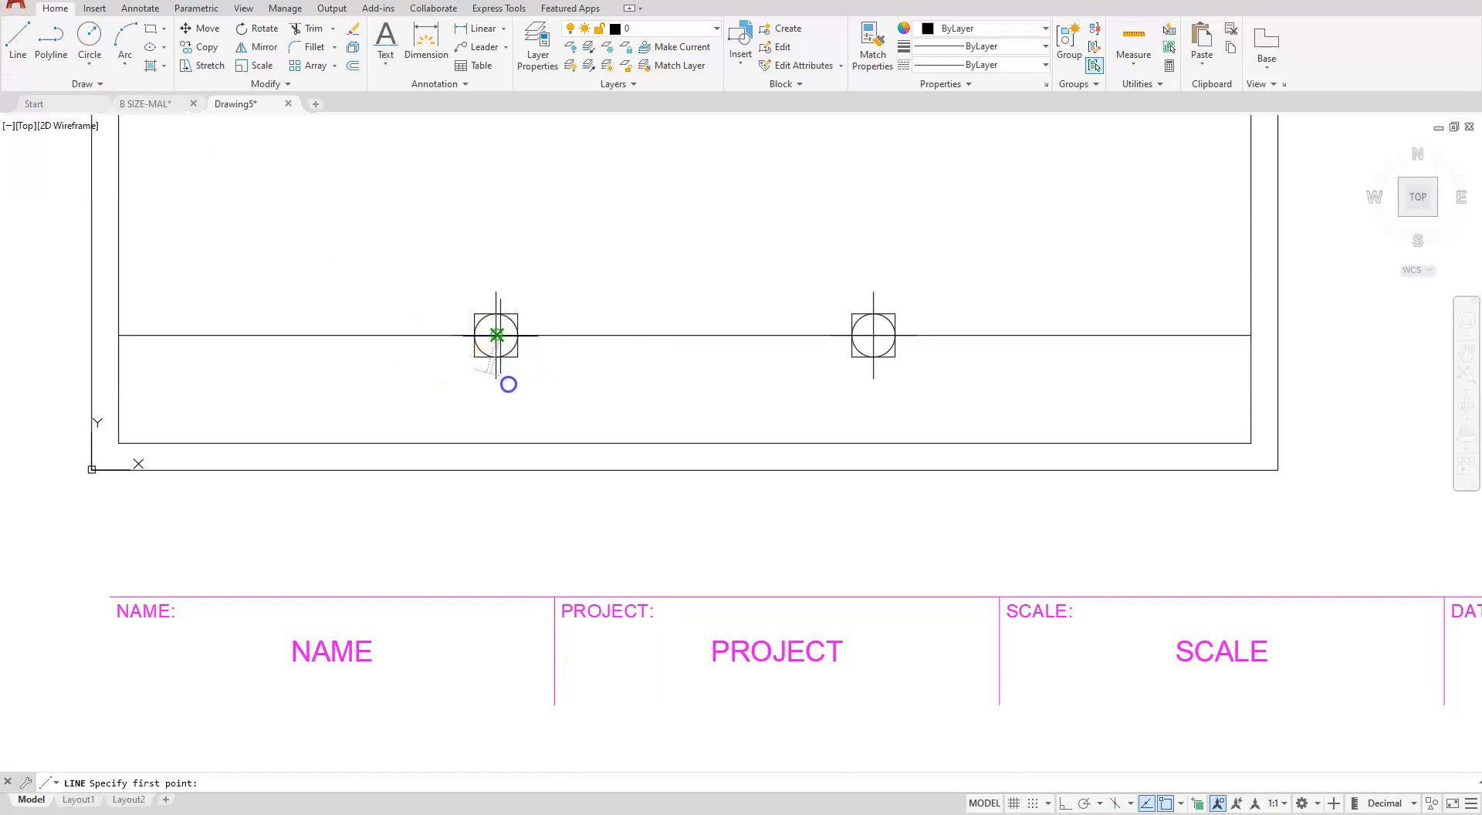
left_click(495, 335)
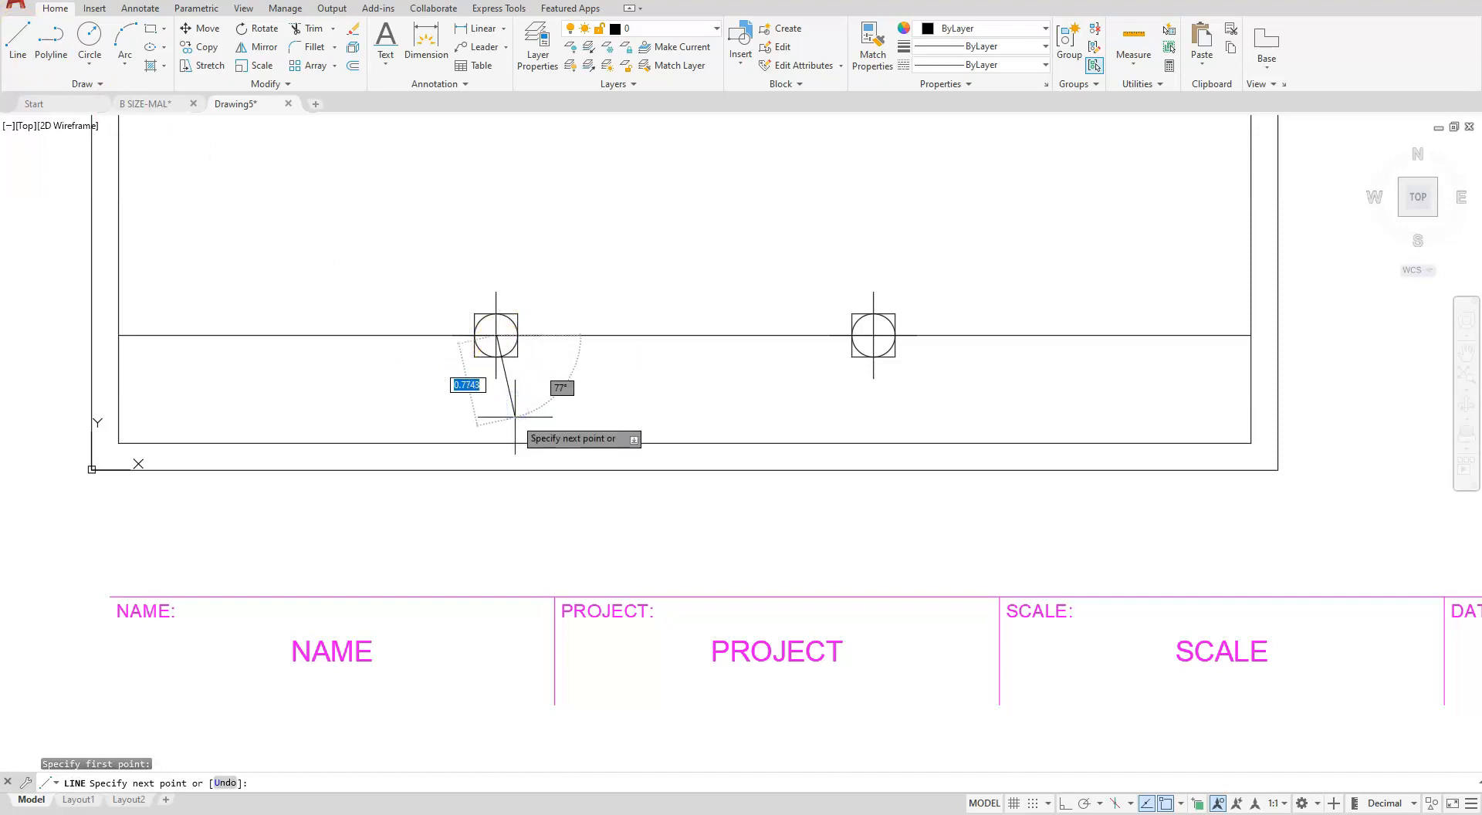
mouse_move(496, 445)
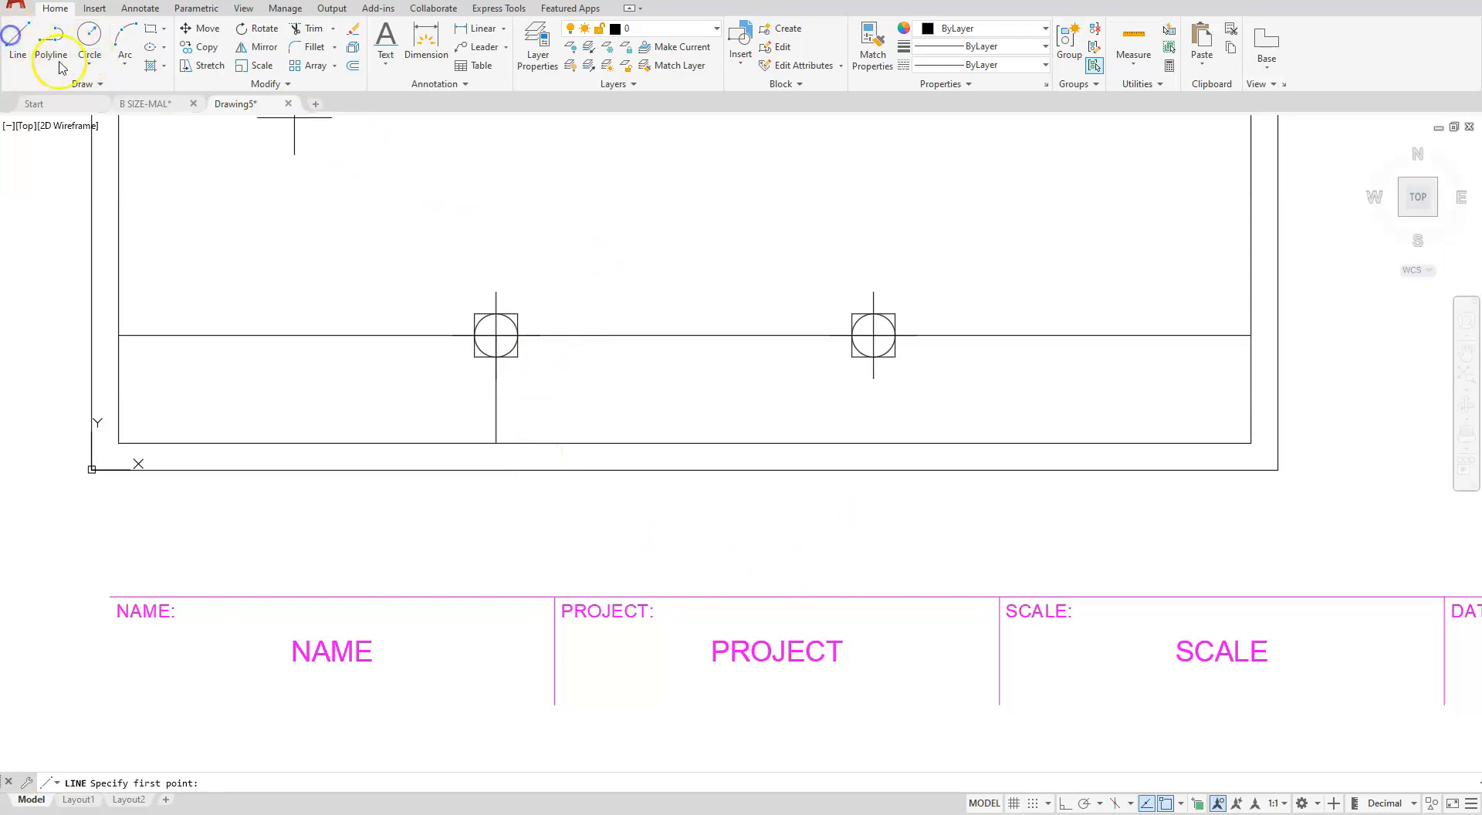
left_click(872, 338)
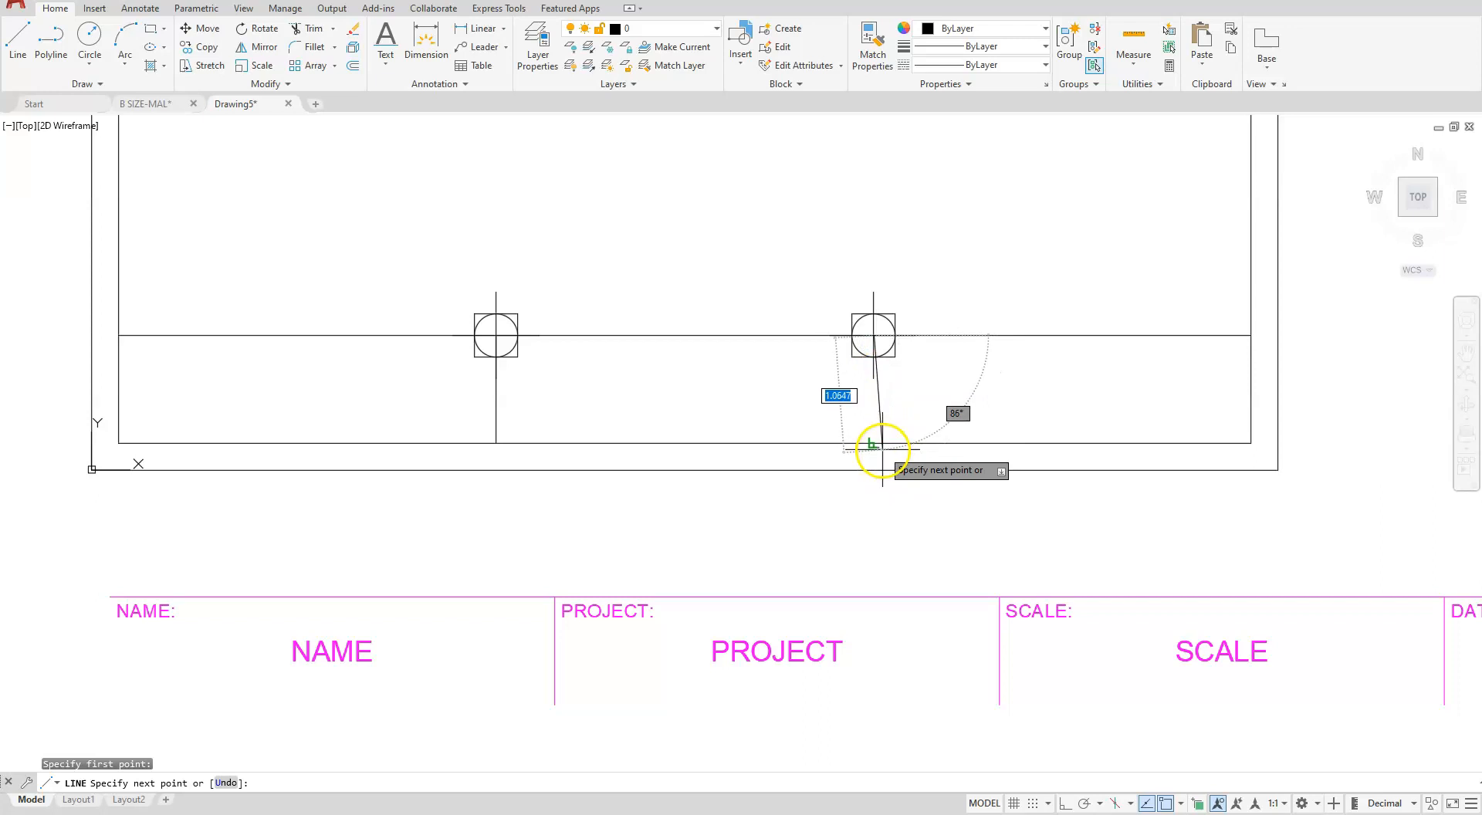
left_click(871, 445)
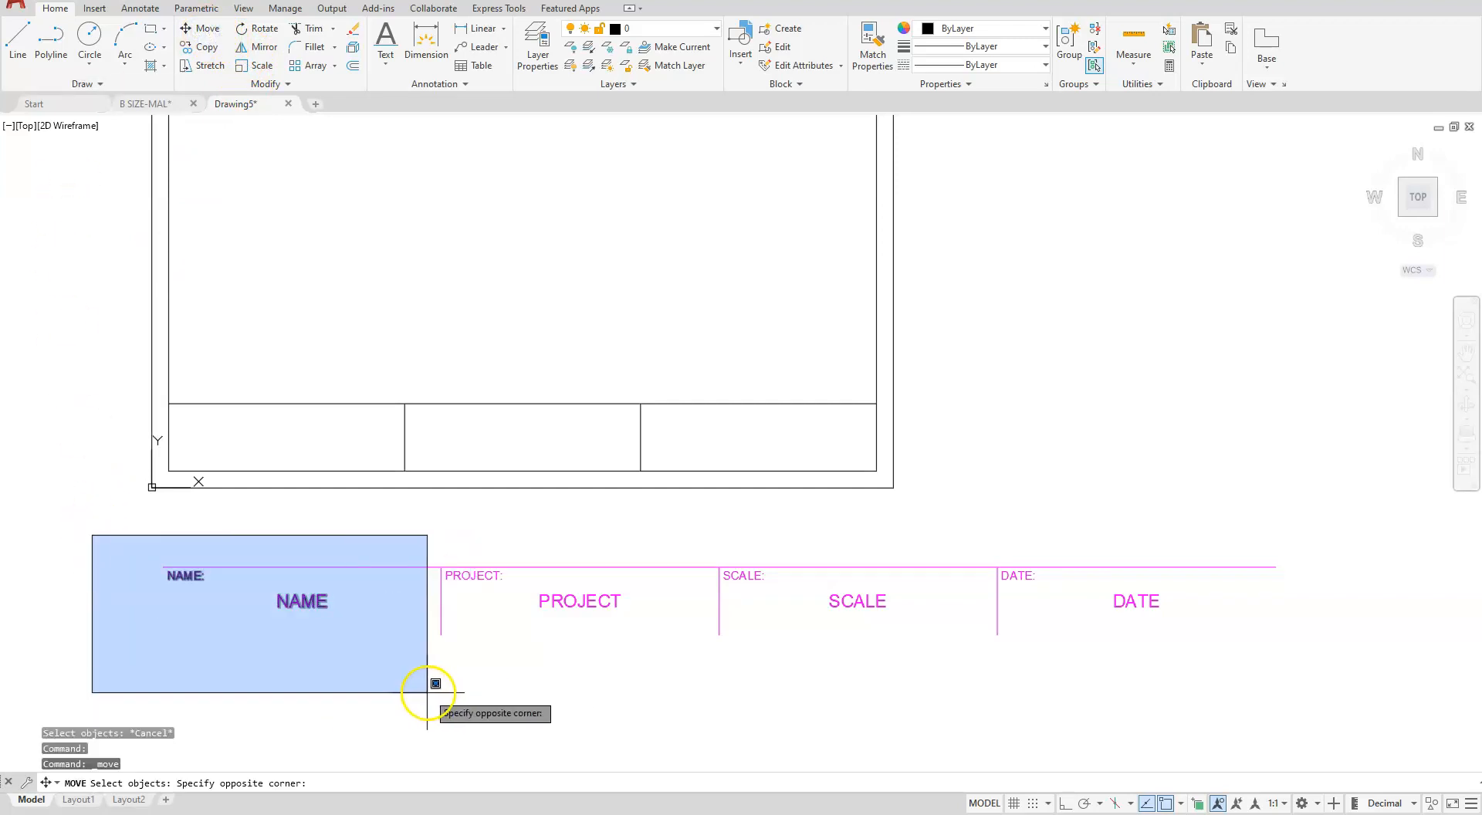
- Move the NAME, PROJECT and SCALE attribute cells into the three title band cells
left_click(182, 574)
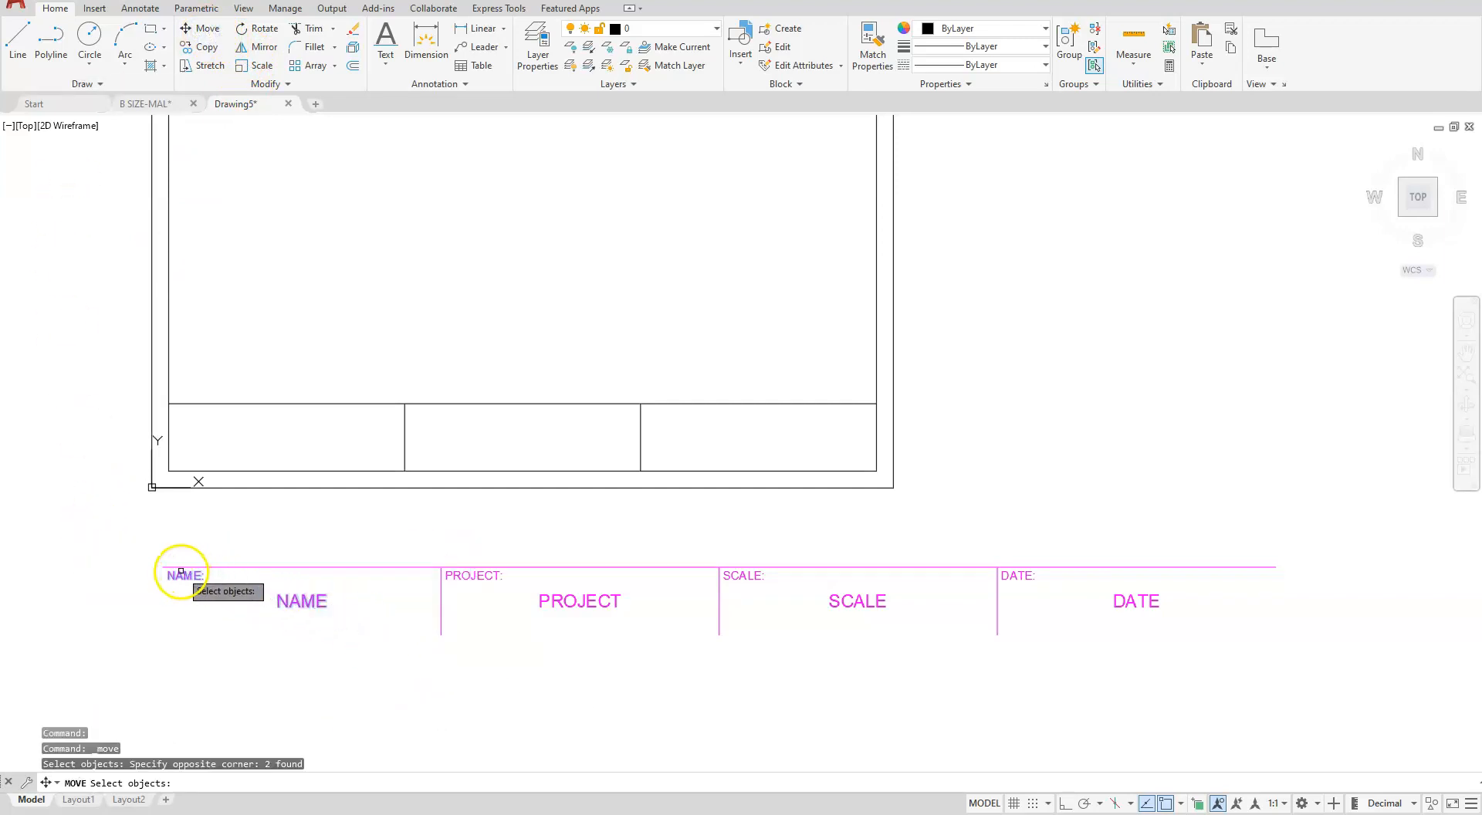
mouse_move(297, 601)
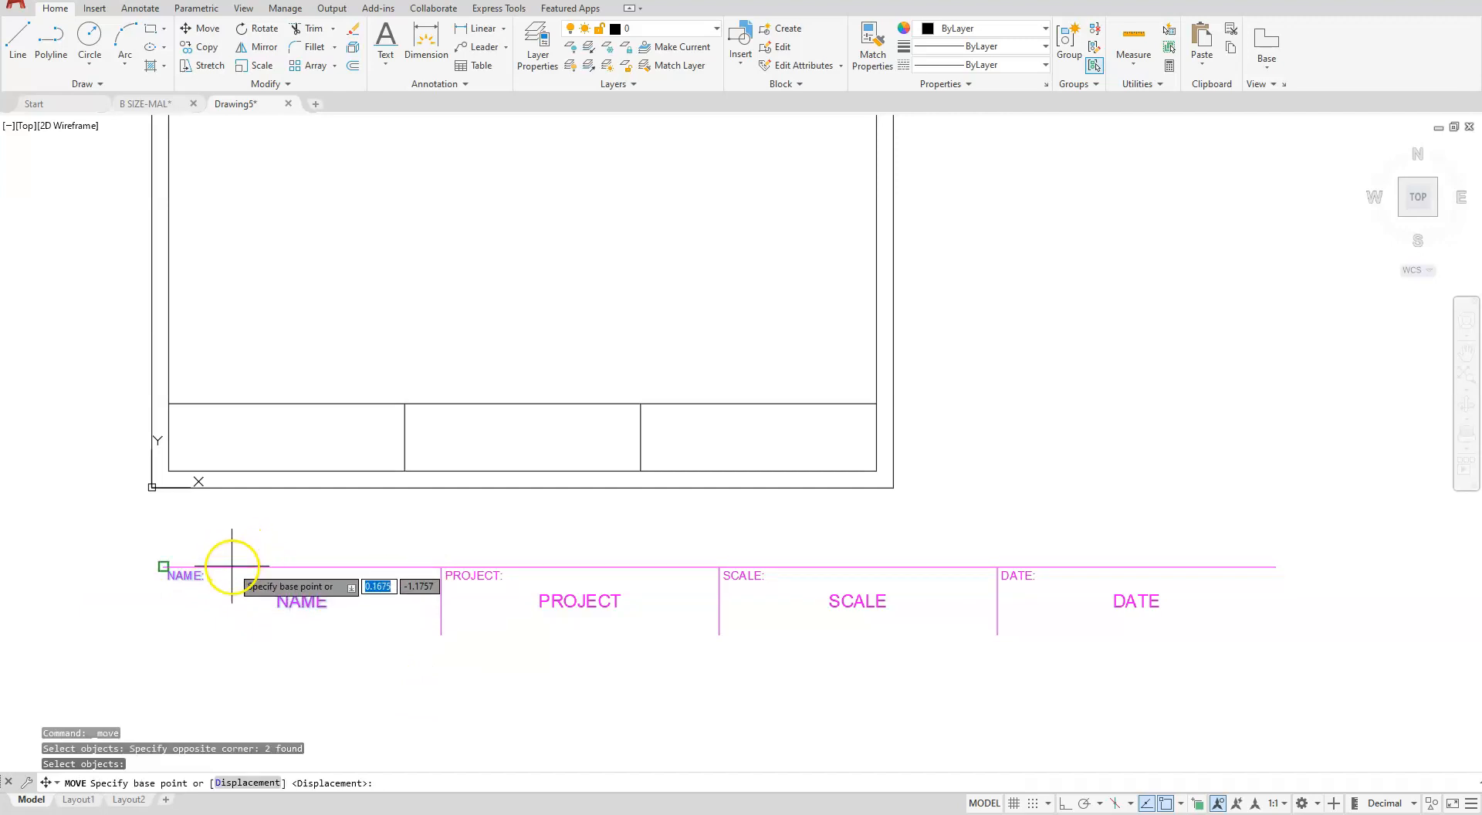
left_click(231, 565)
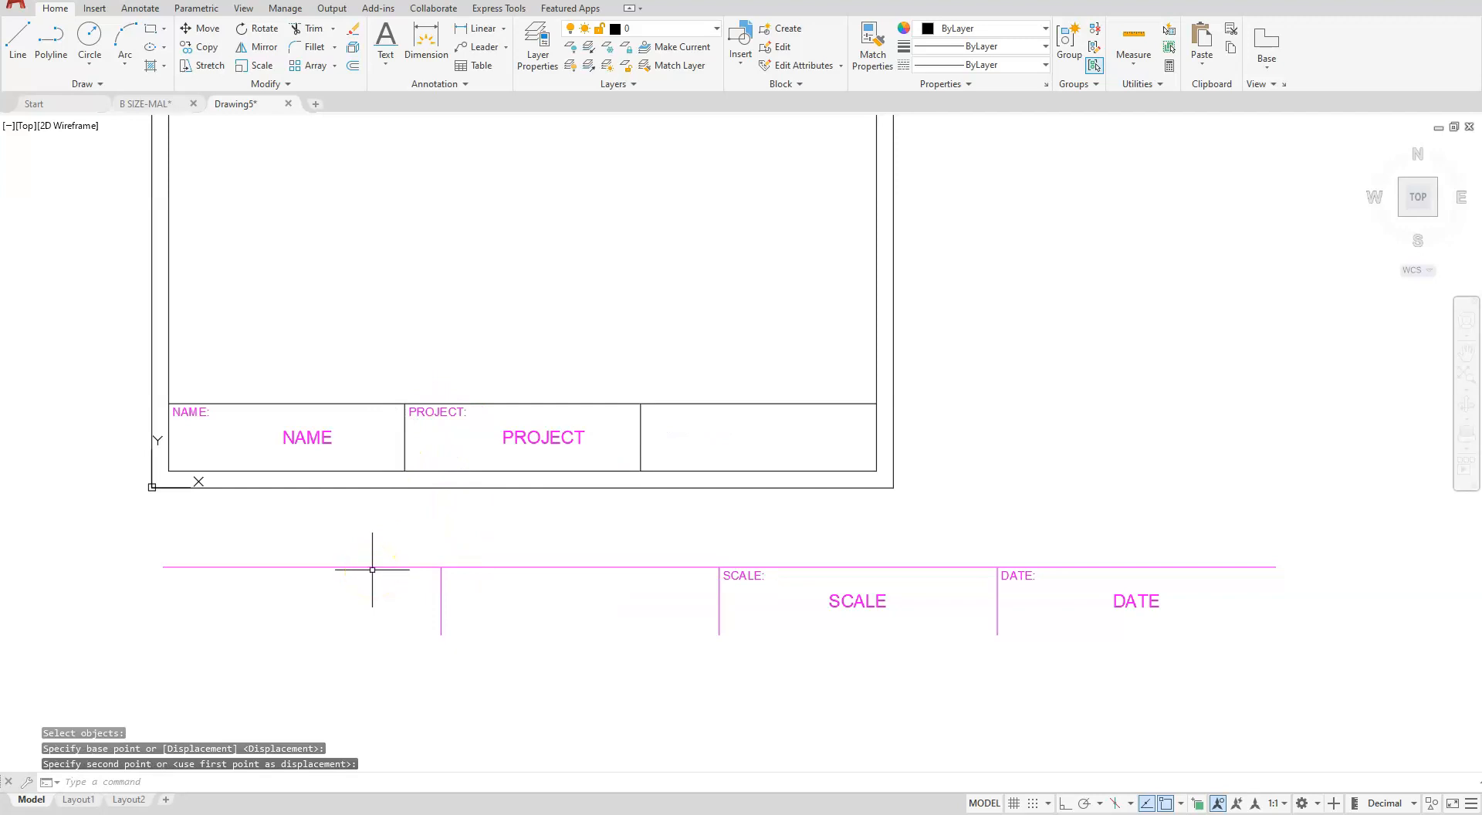
left_click(856, 600)
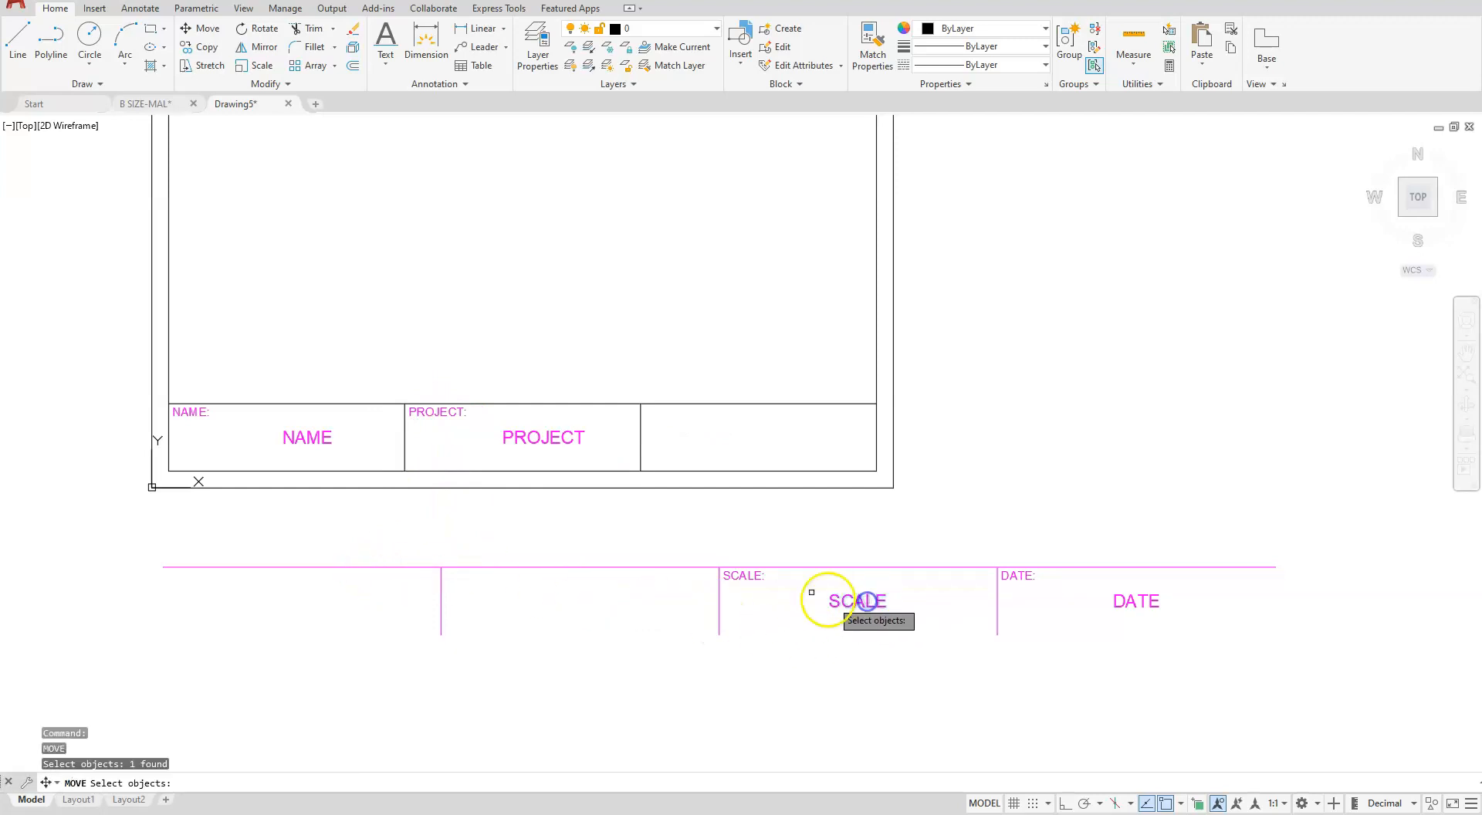
left_click(792, 597)
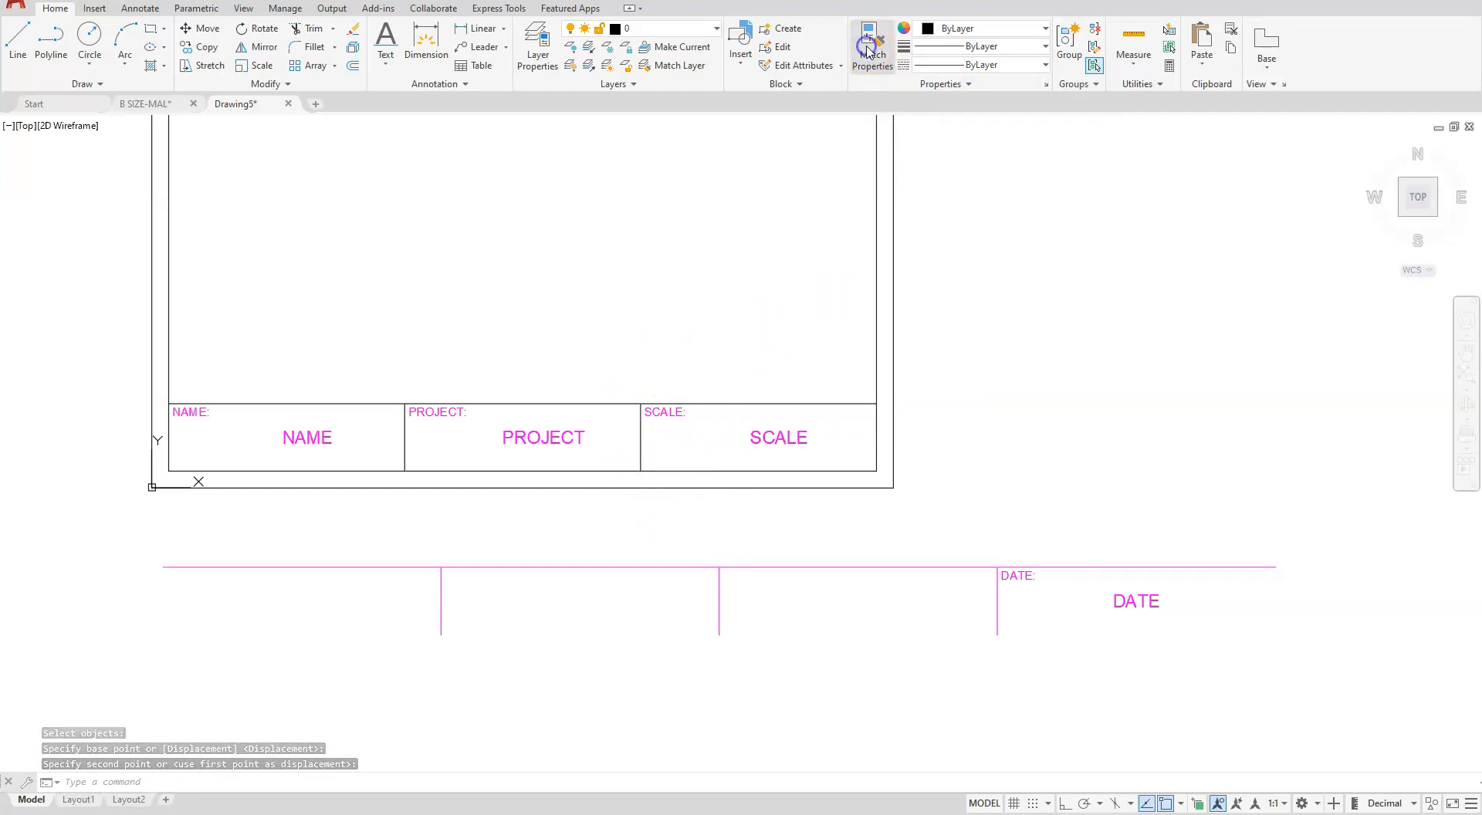
- Match the border and title band lines to the magenta line's properties
left_click(871, 46)
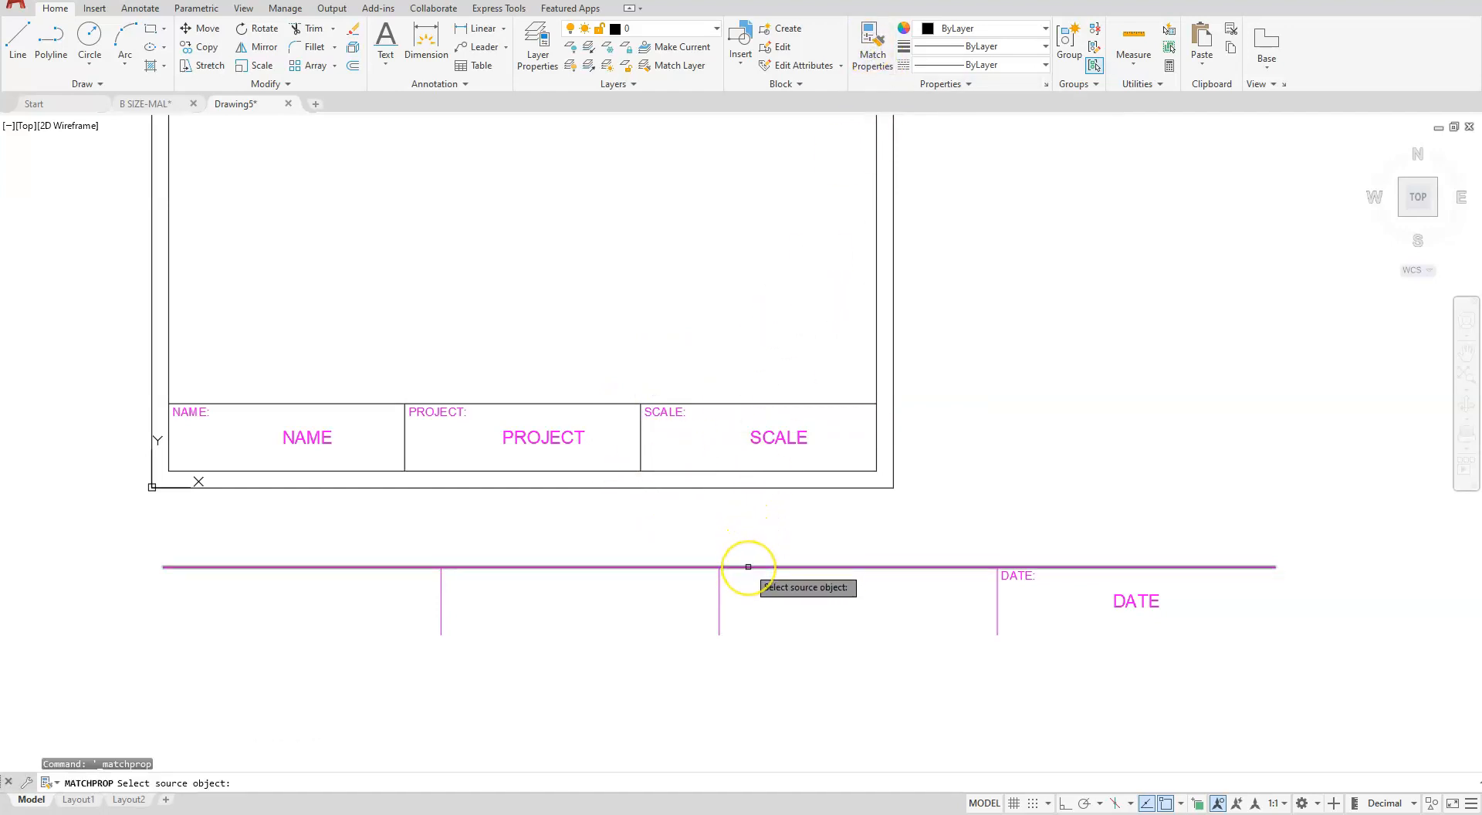
left_click(749, 569)
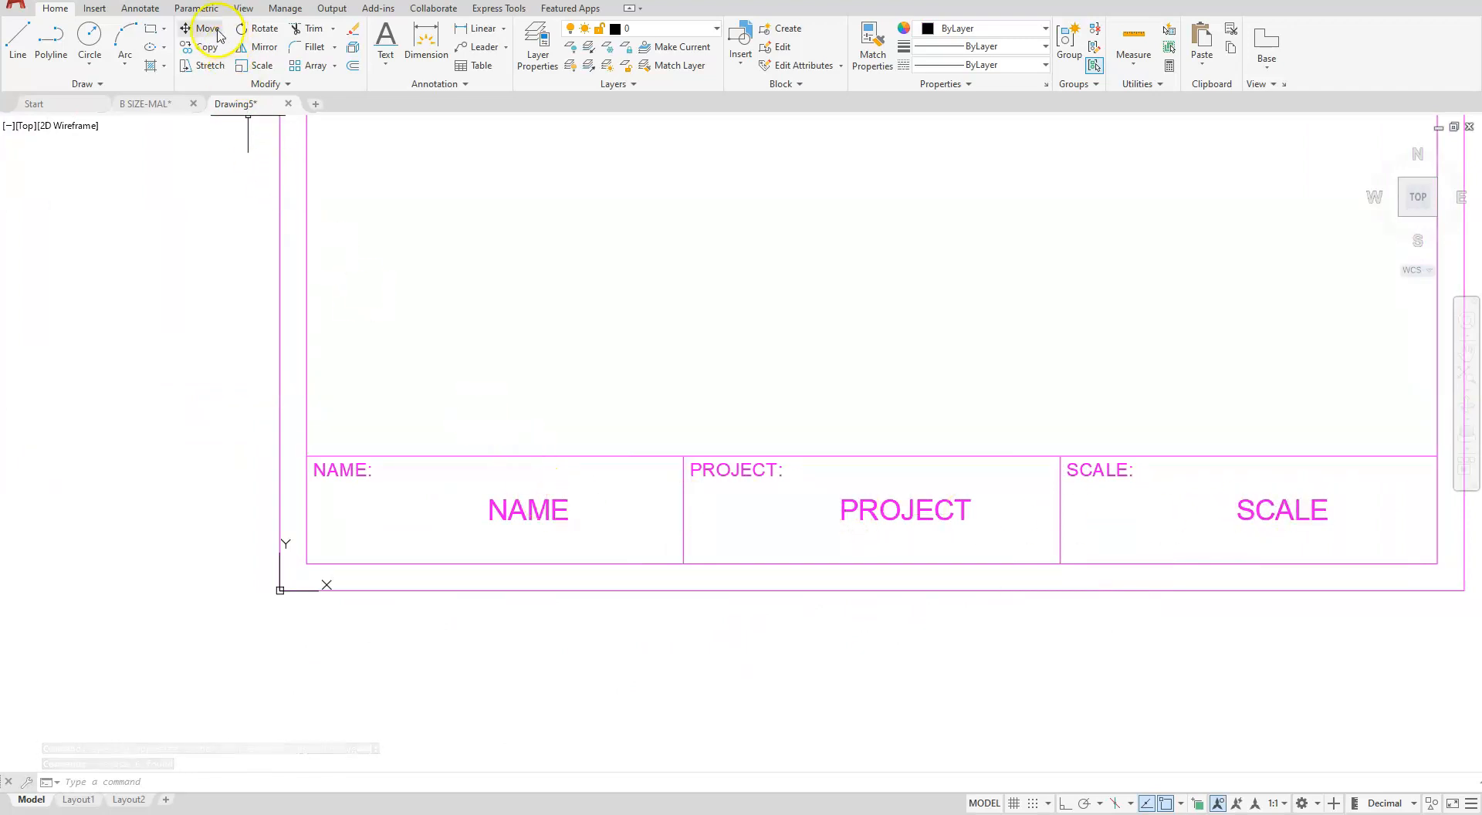
- Move the attribute values from their insertion point to the mid-point between two cell corners
left_click(205, 27)
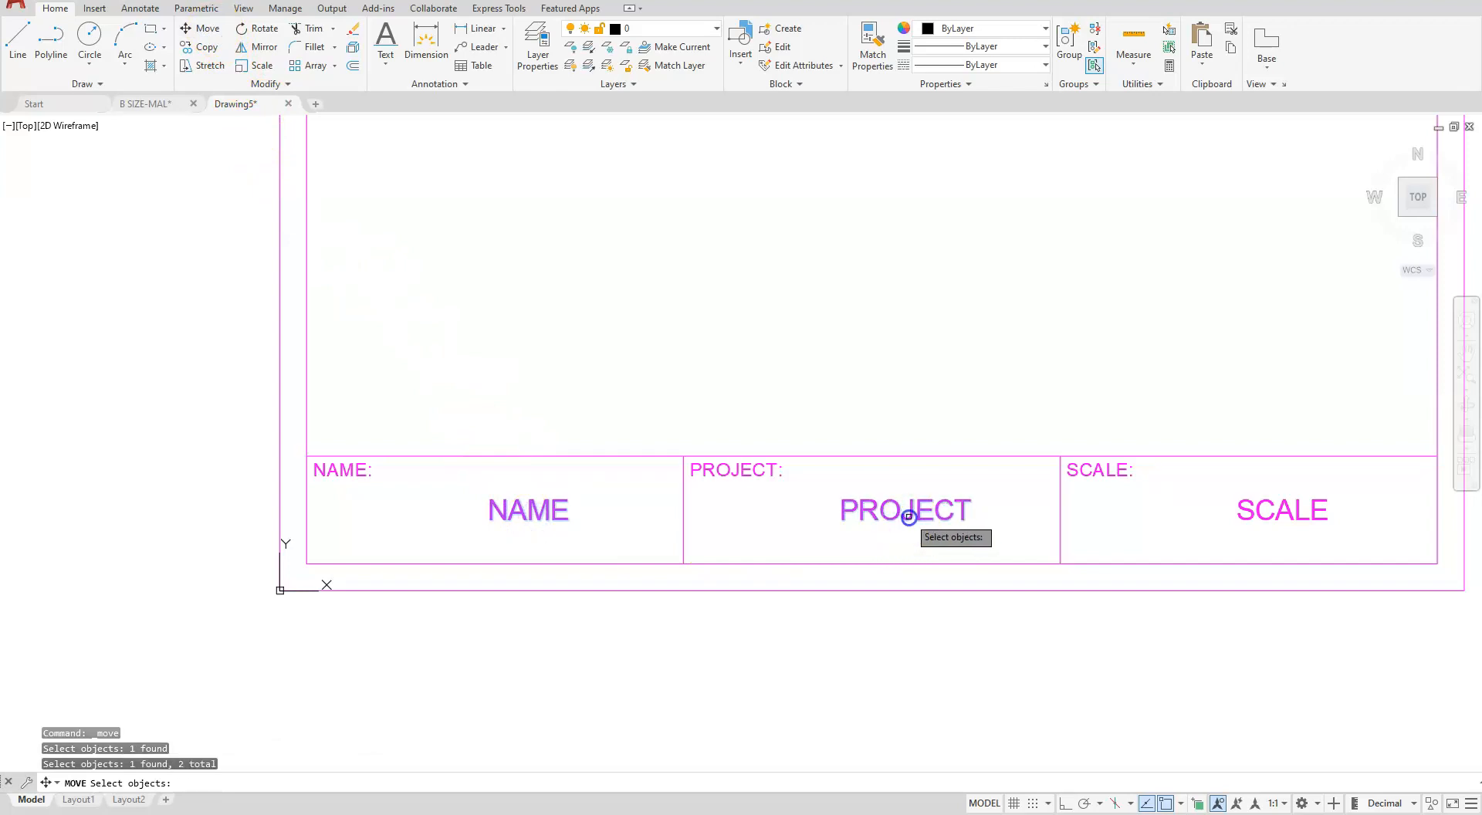
left_click(1282, 509)
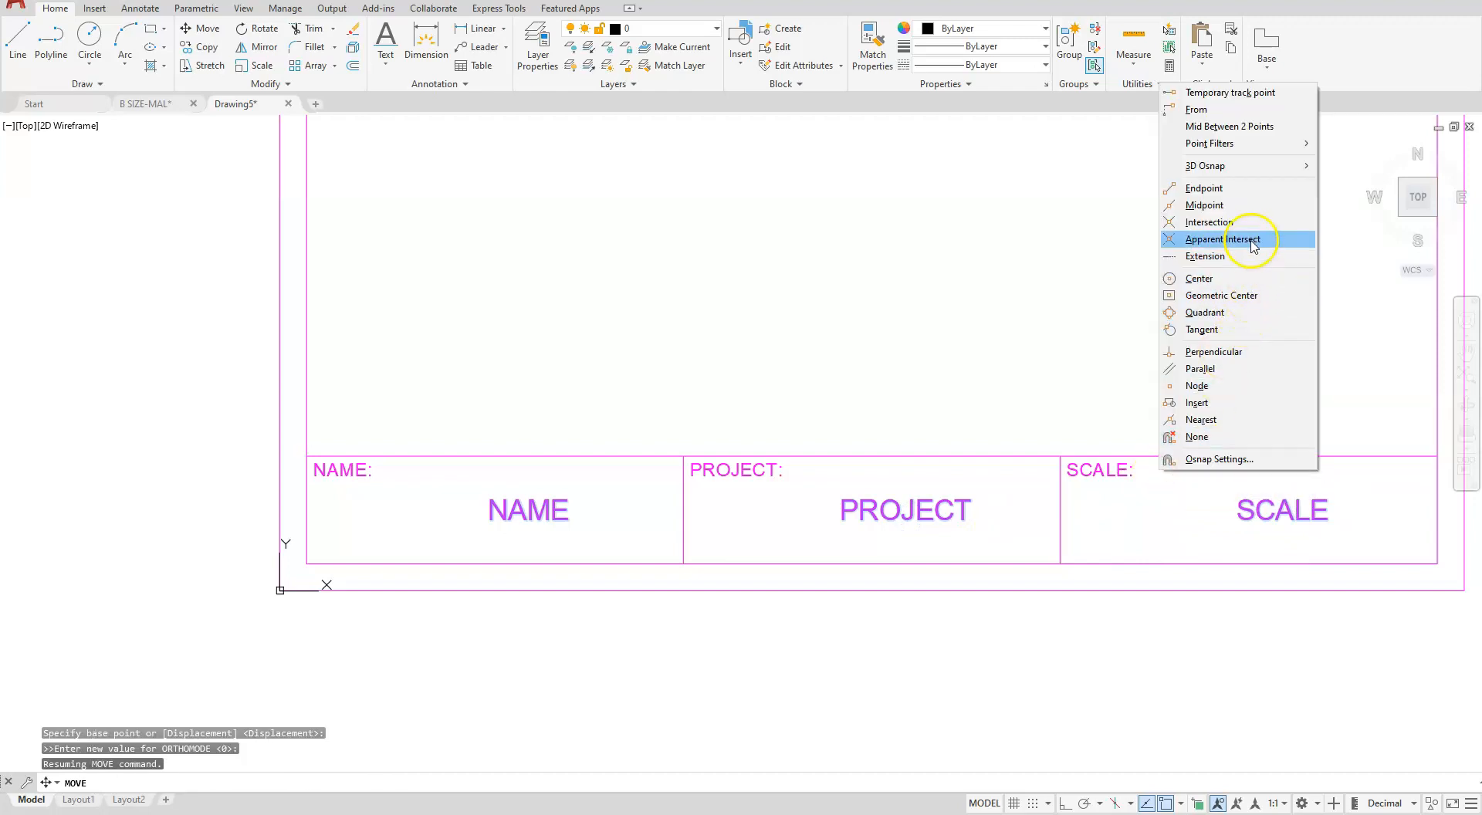
mouse_move(1210, 402)
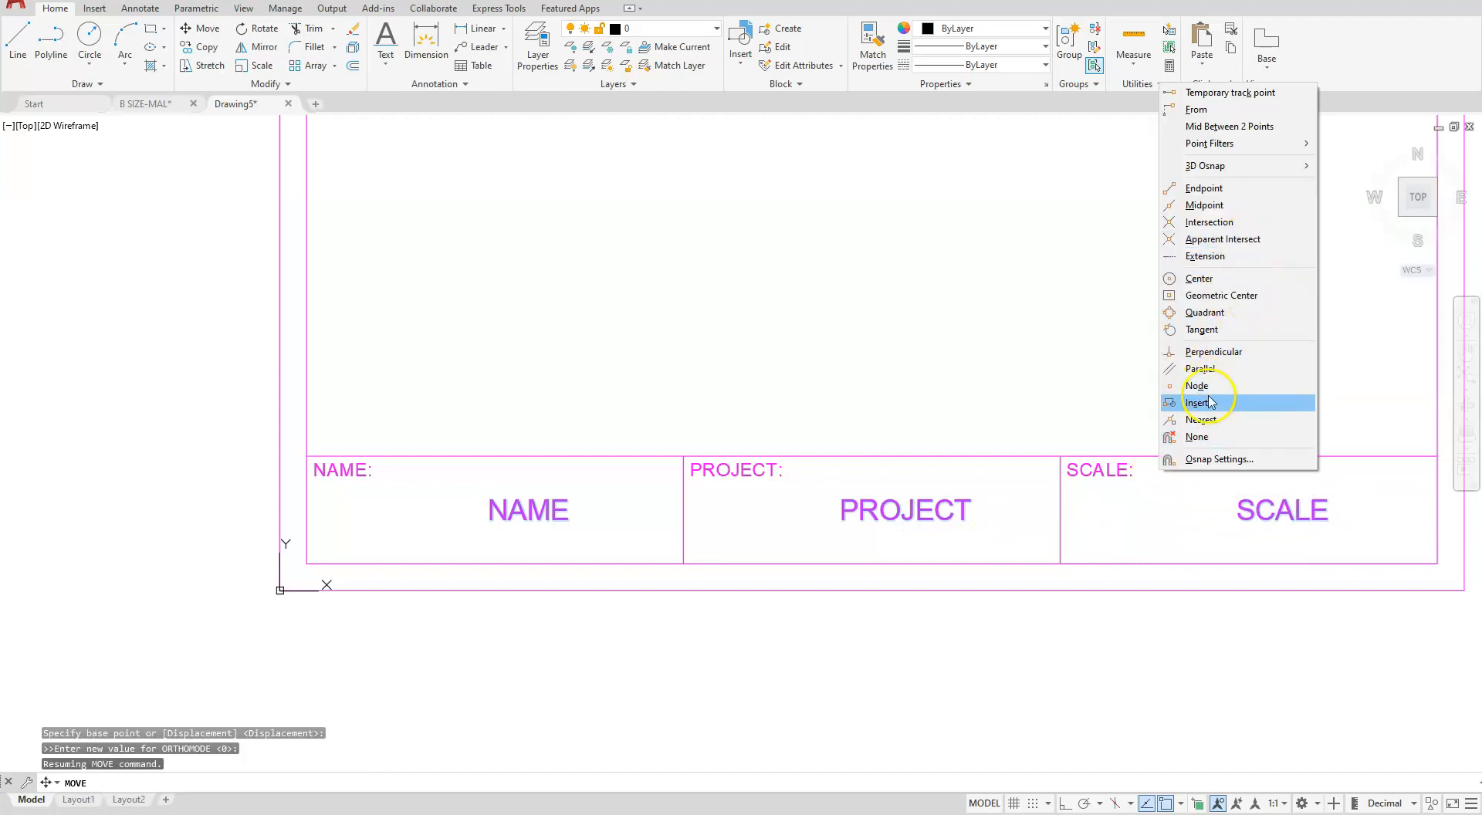
left_click(1198, 402)
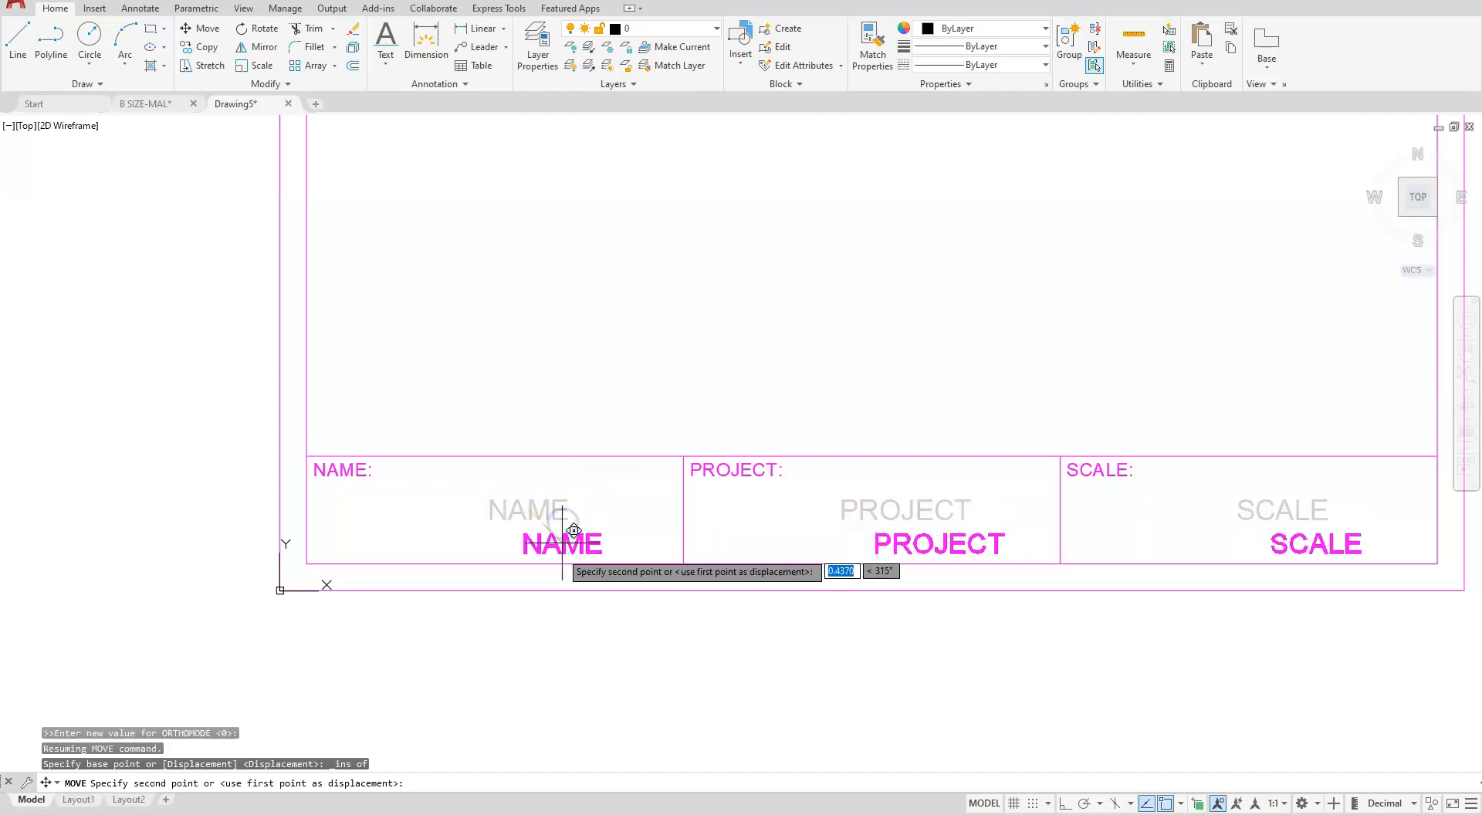
right_click(472, 502)
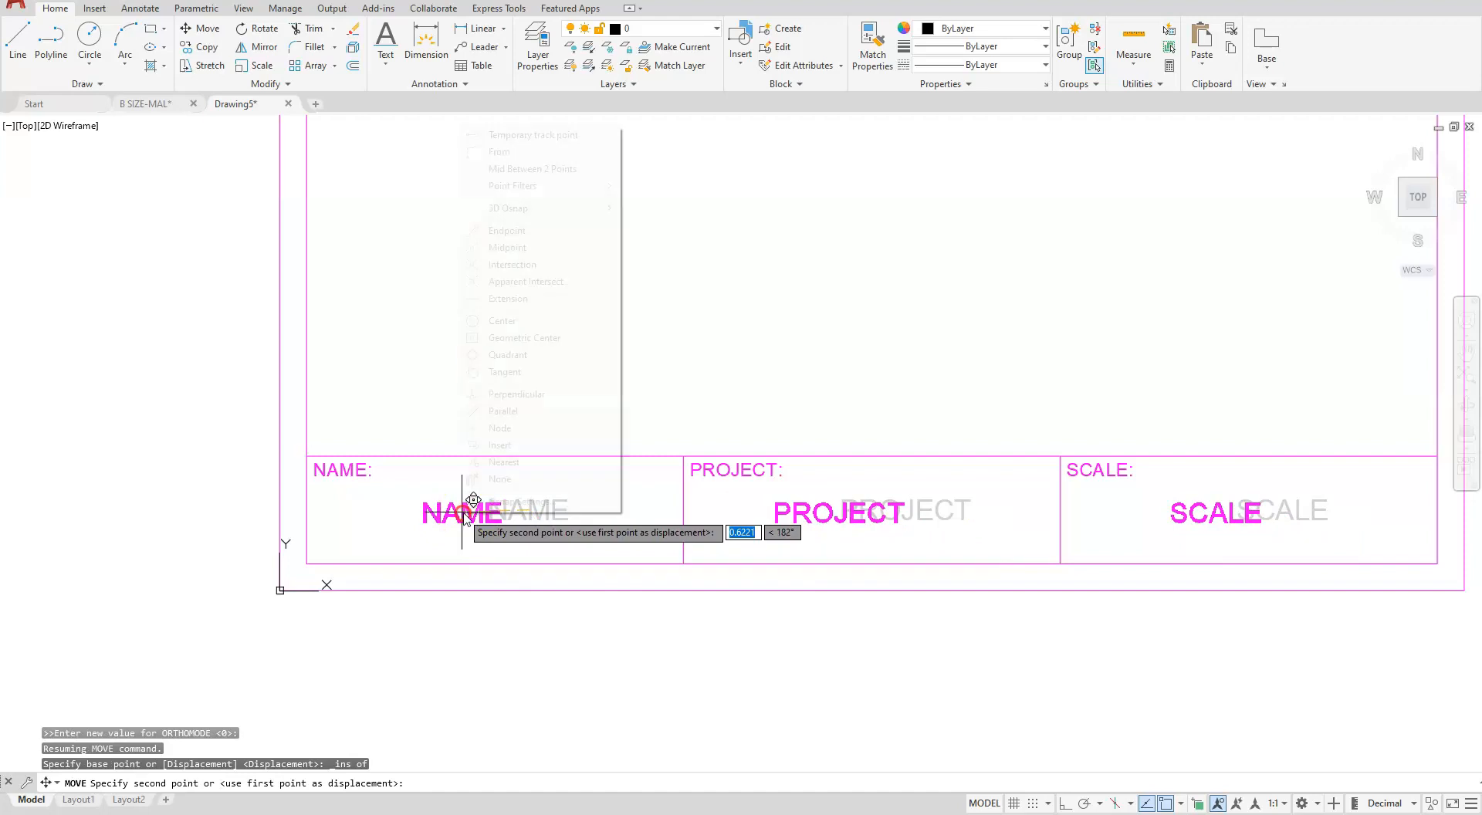
mouse_move(534, 168)
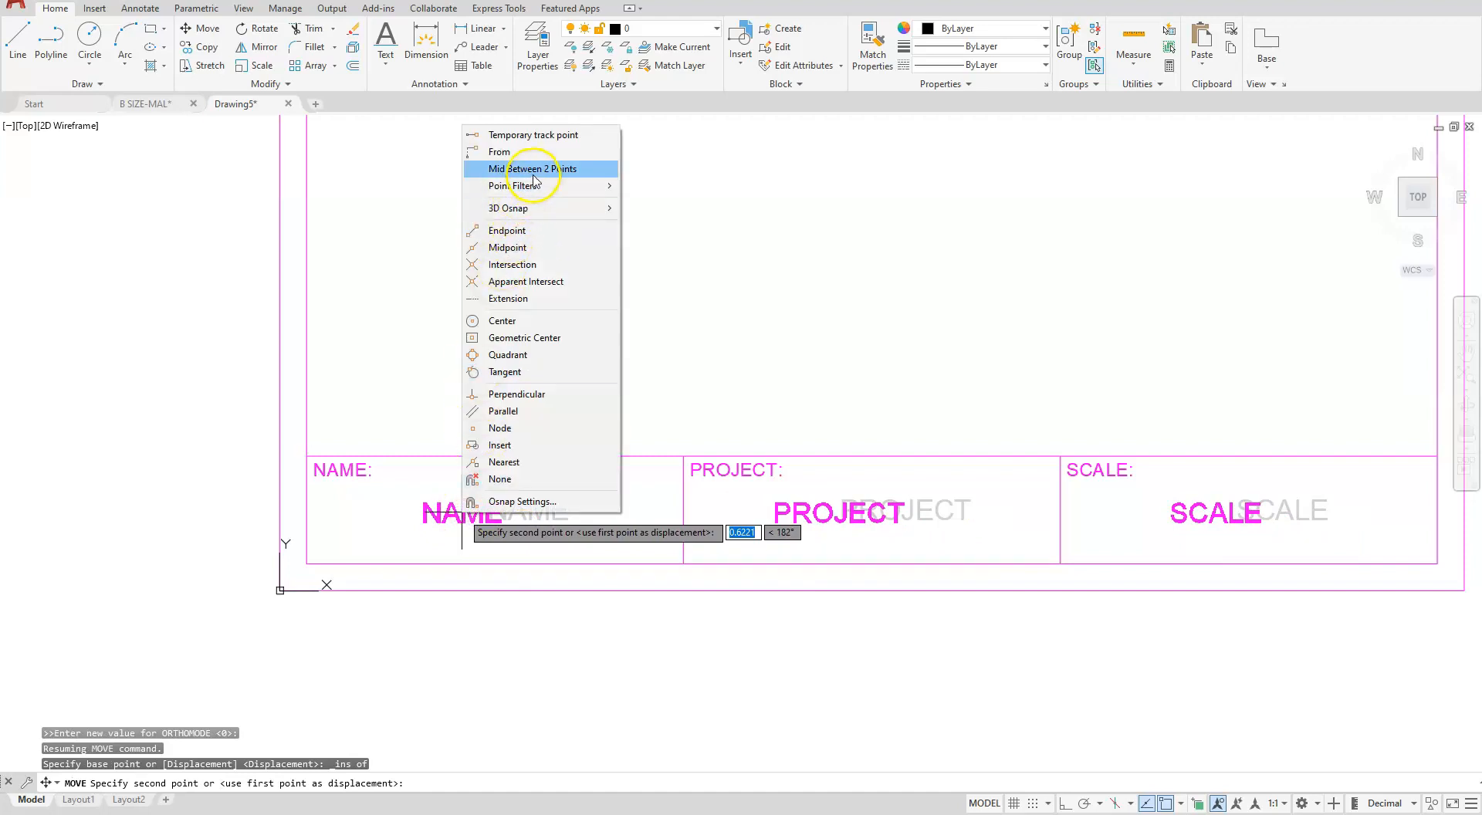
left_click(533, 169)
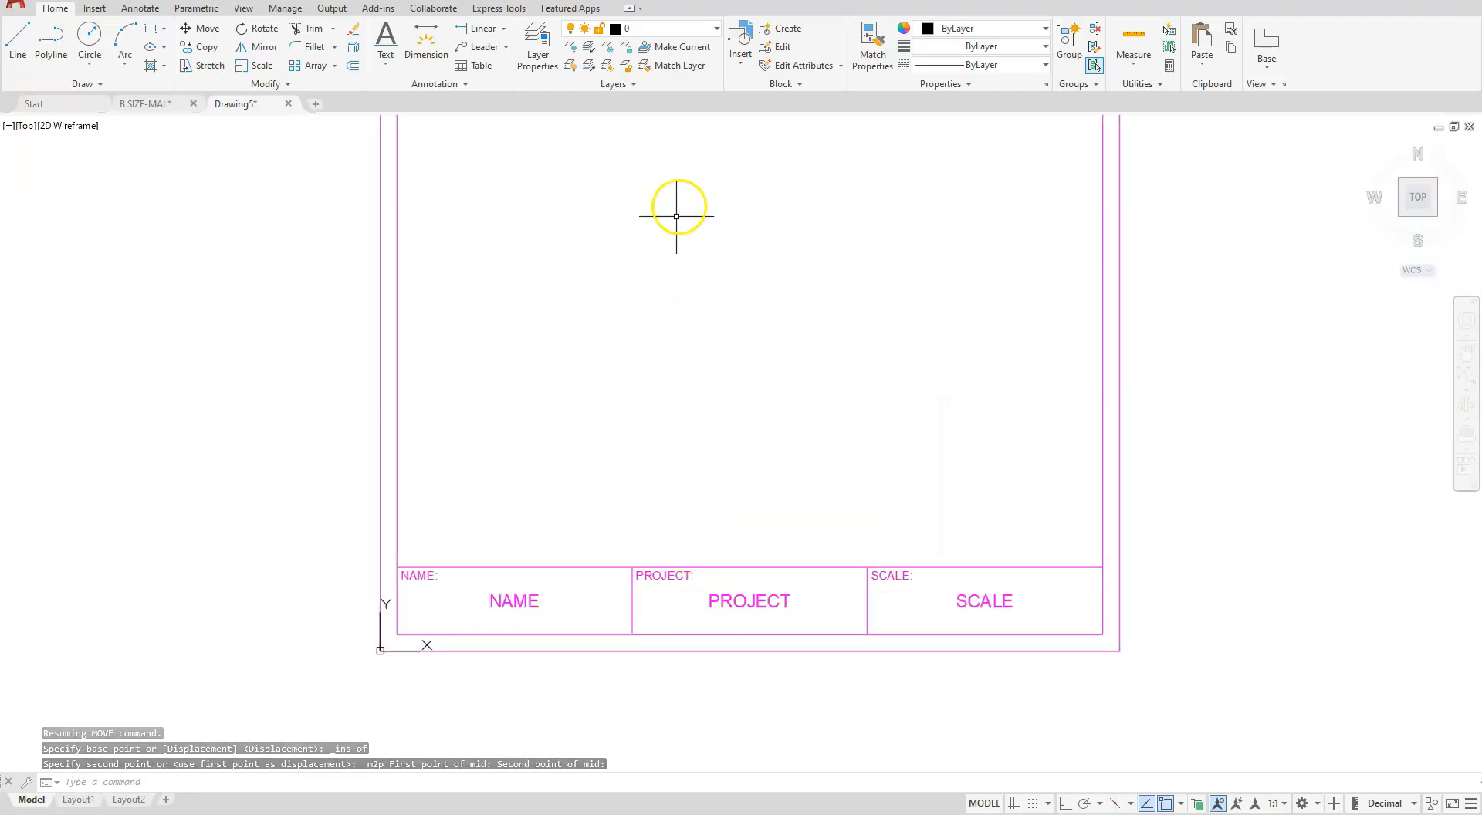
- Review the layer list, then launch DesignCenter with the DC command
left_click(714, 27)
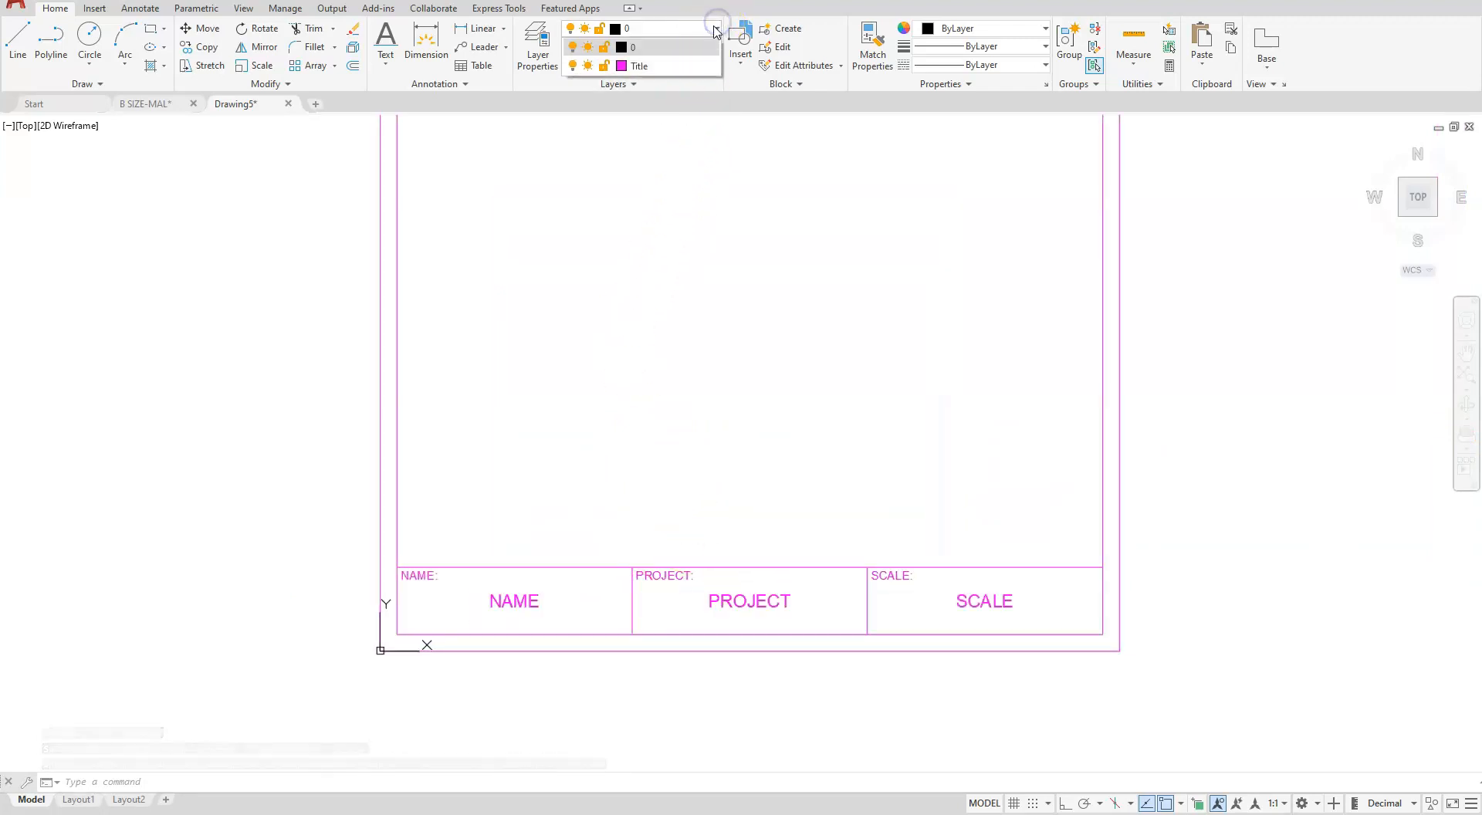
left_click(639, 64)
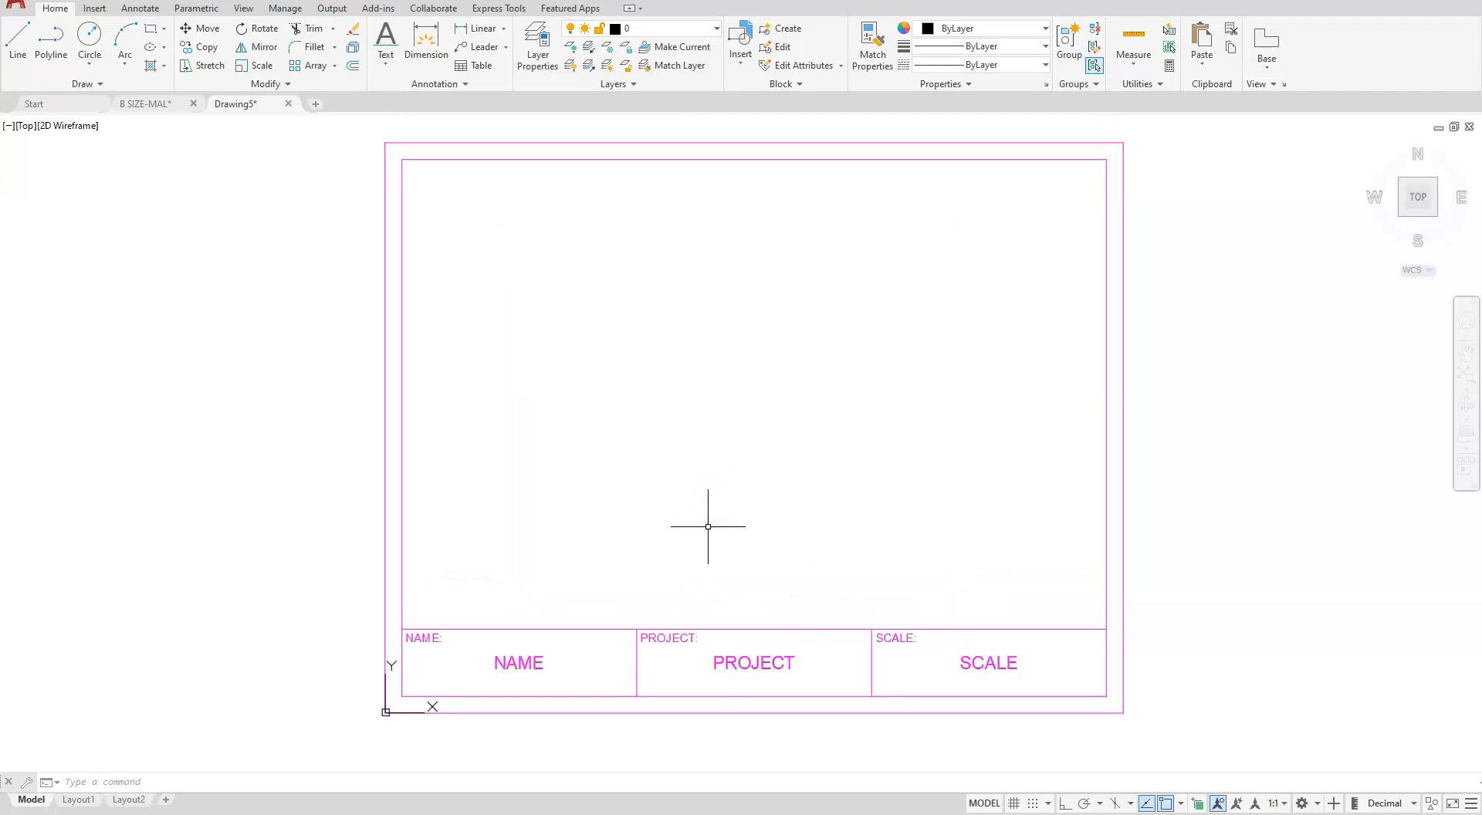
type("dd")
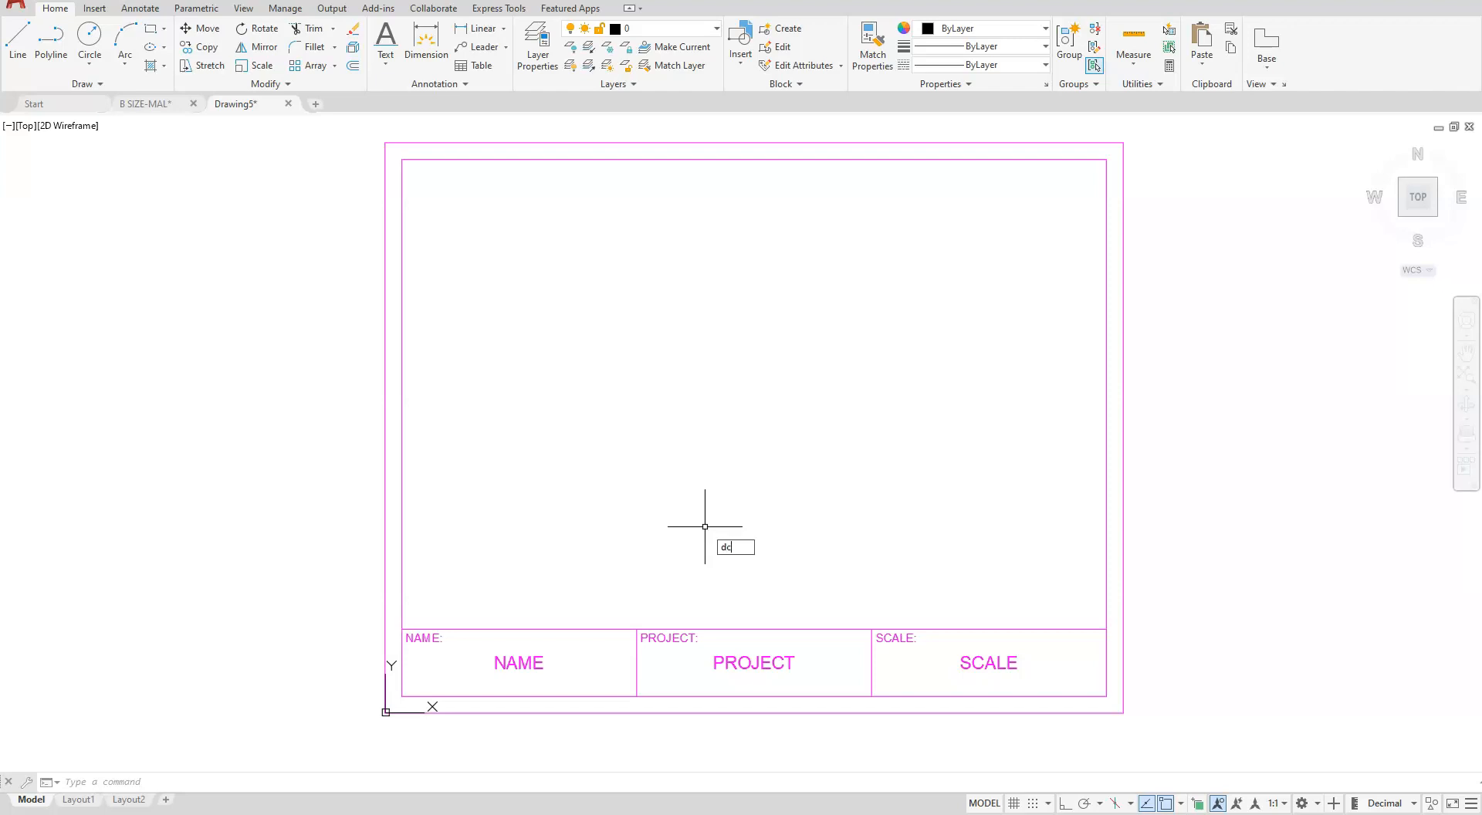
type("c")
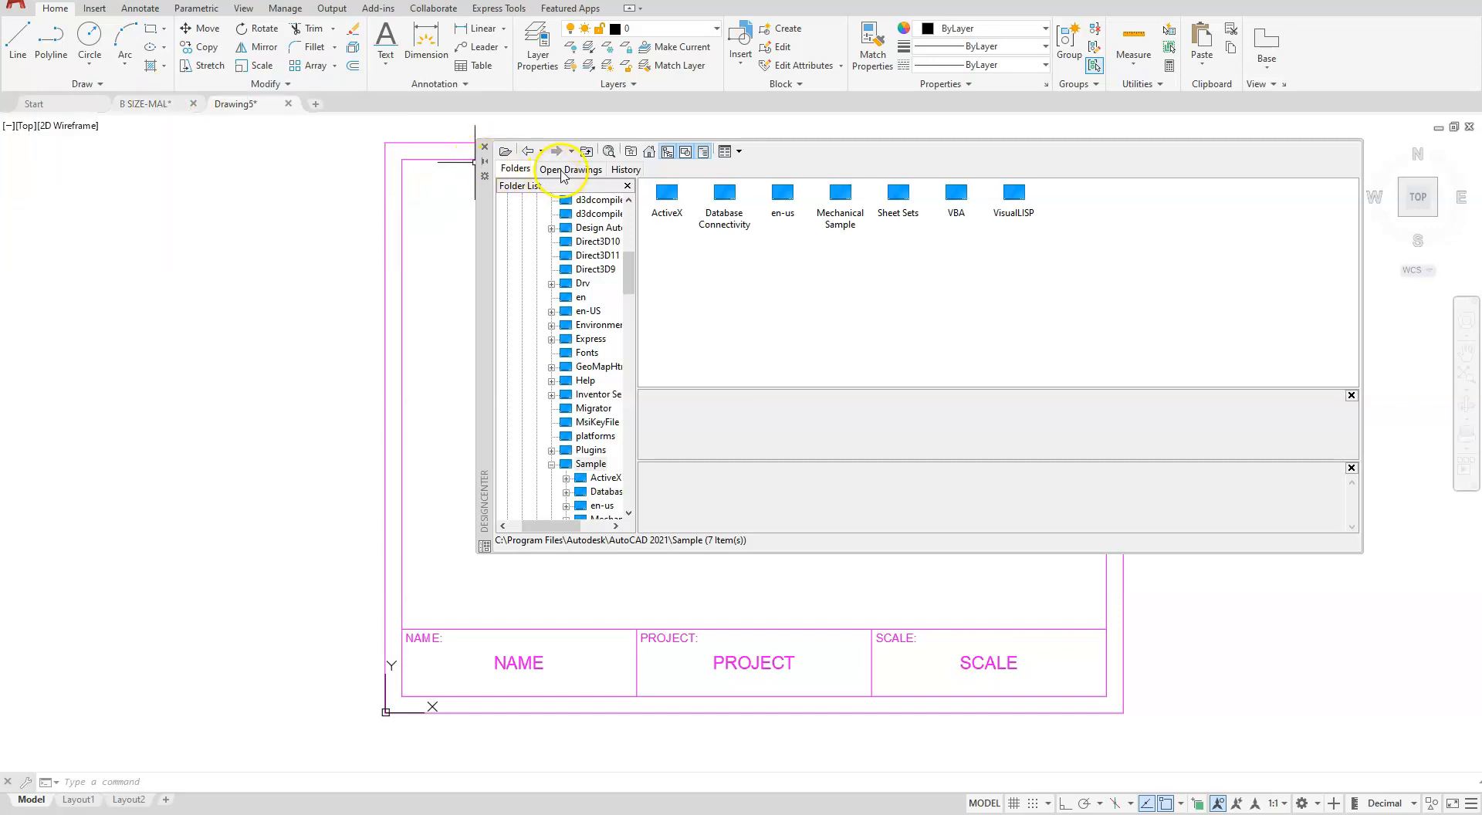
- Add all nine layers of B SIZE-MAL.dwg from the Open Drawings list via Add Layer(s)
left_click(569, 170)
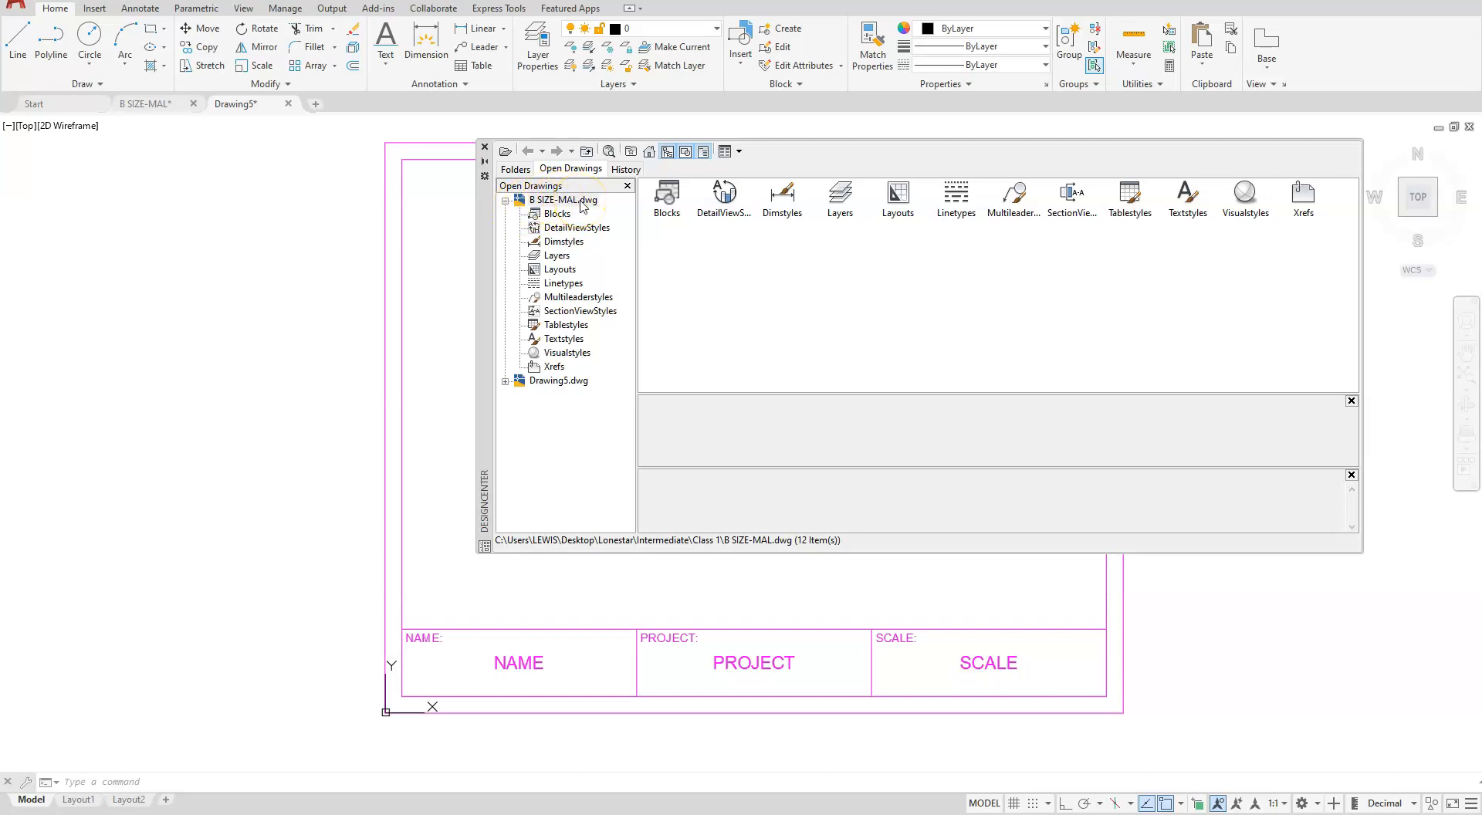
mouse_move(597, 230)
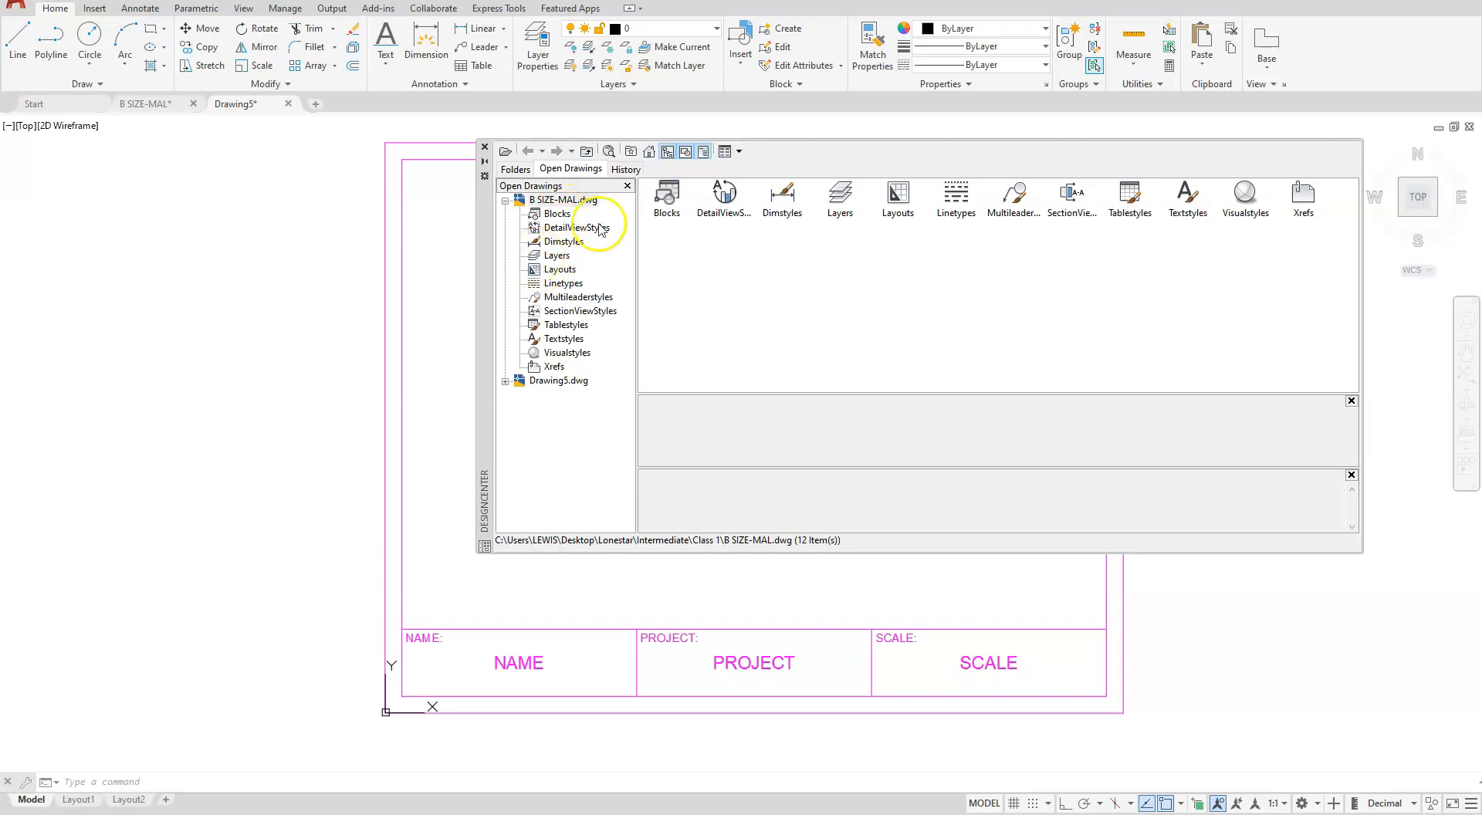
double_click(557, 255)
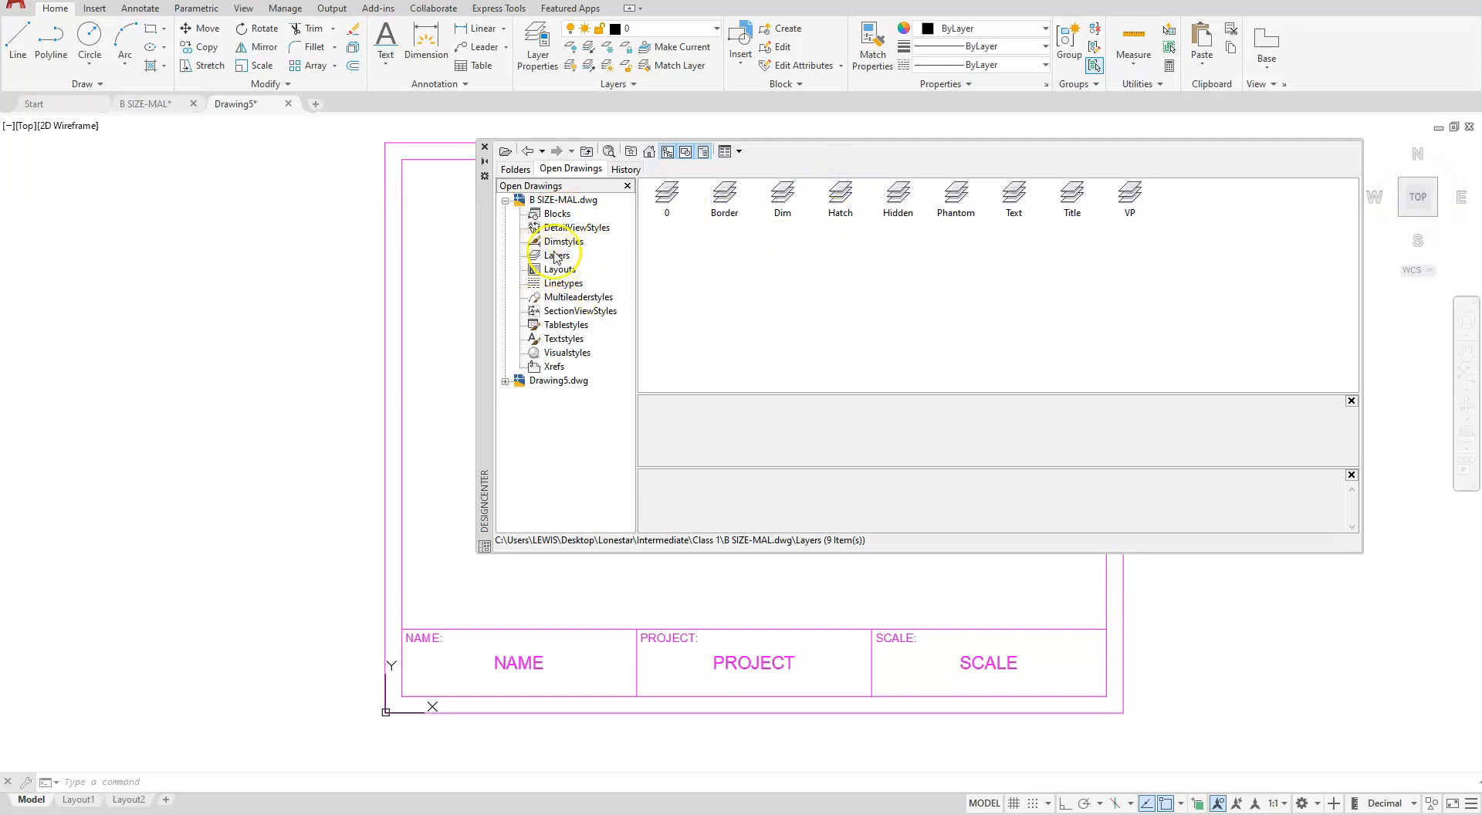
mouse_move(1203, 234)
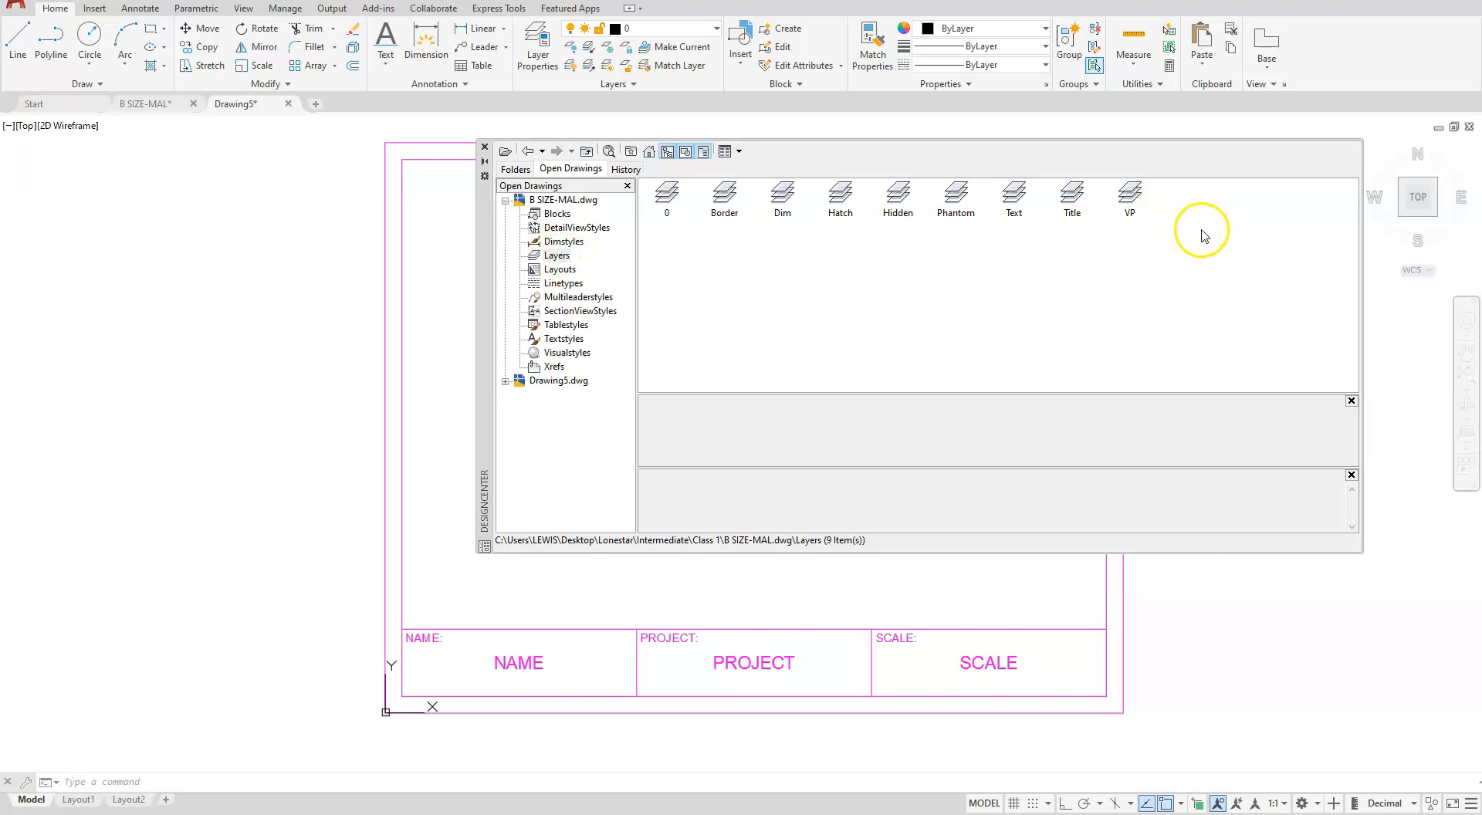
left_click_drag(1203, 234, 1069, 250)
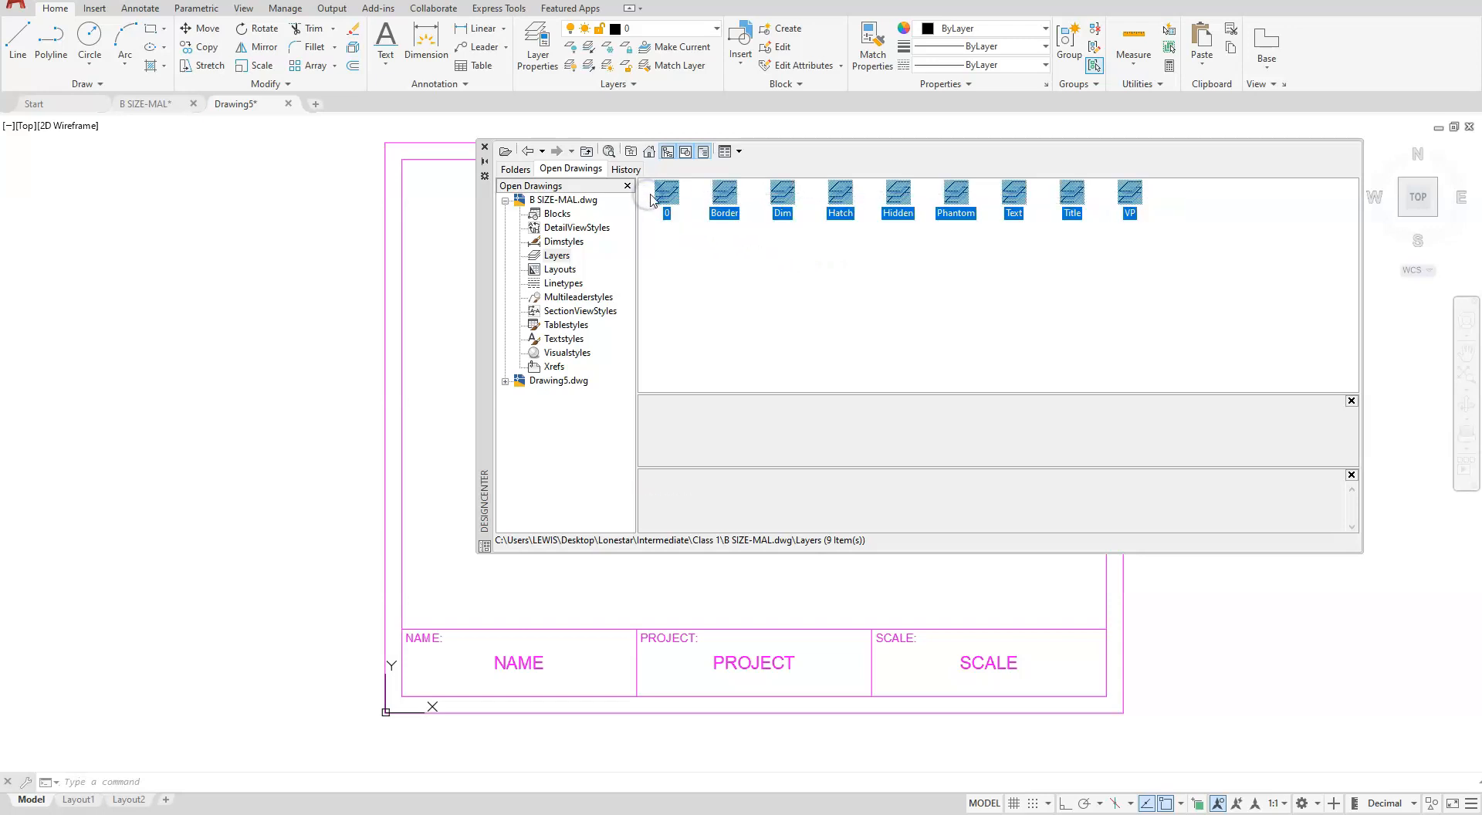
left_click(724, 194)
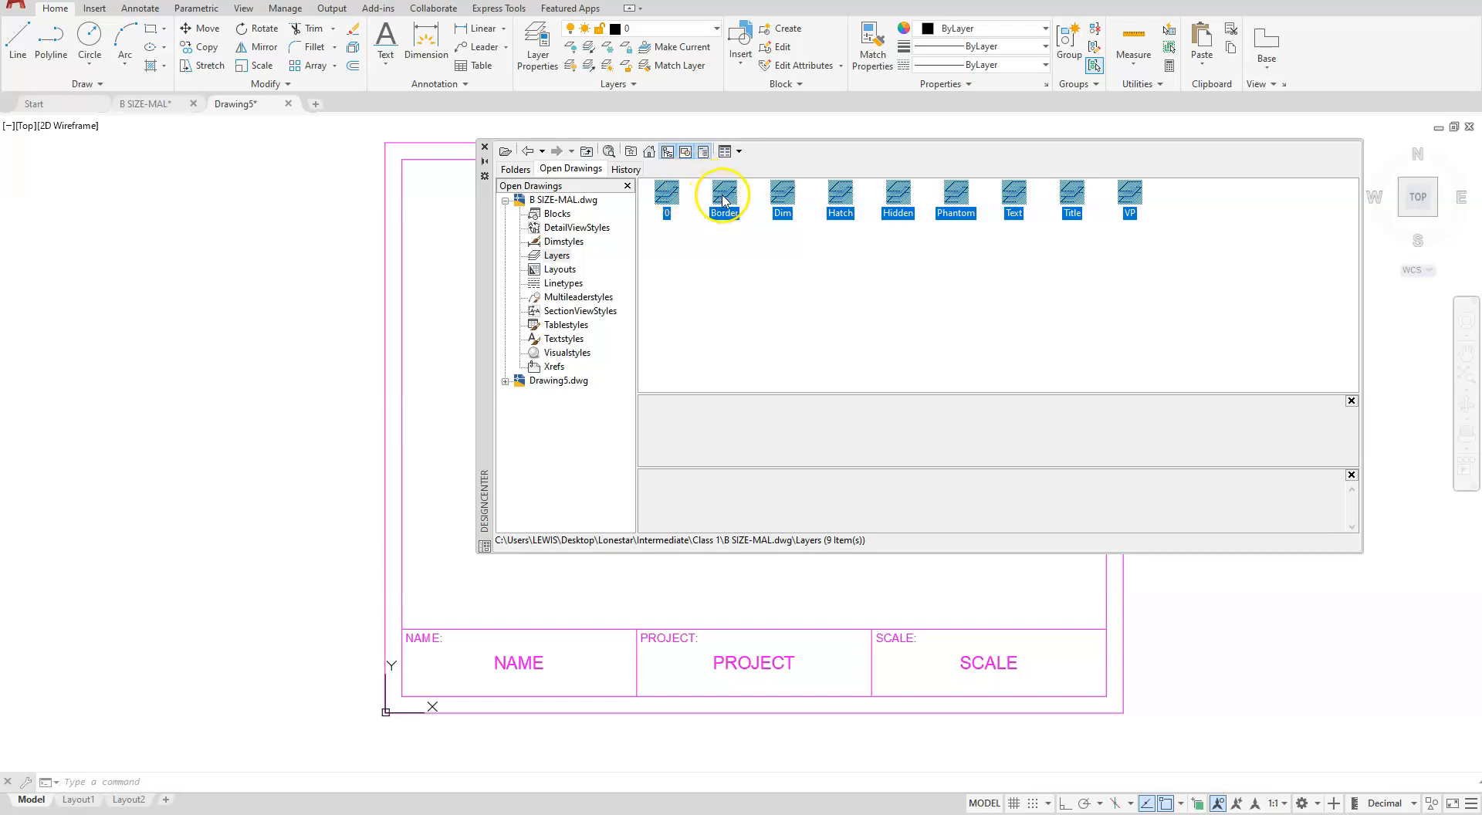
right_click(722, 194)
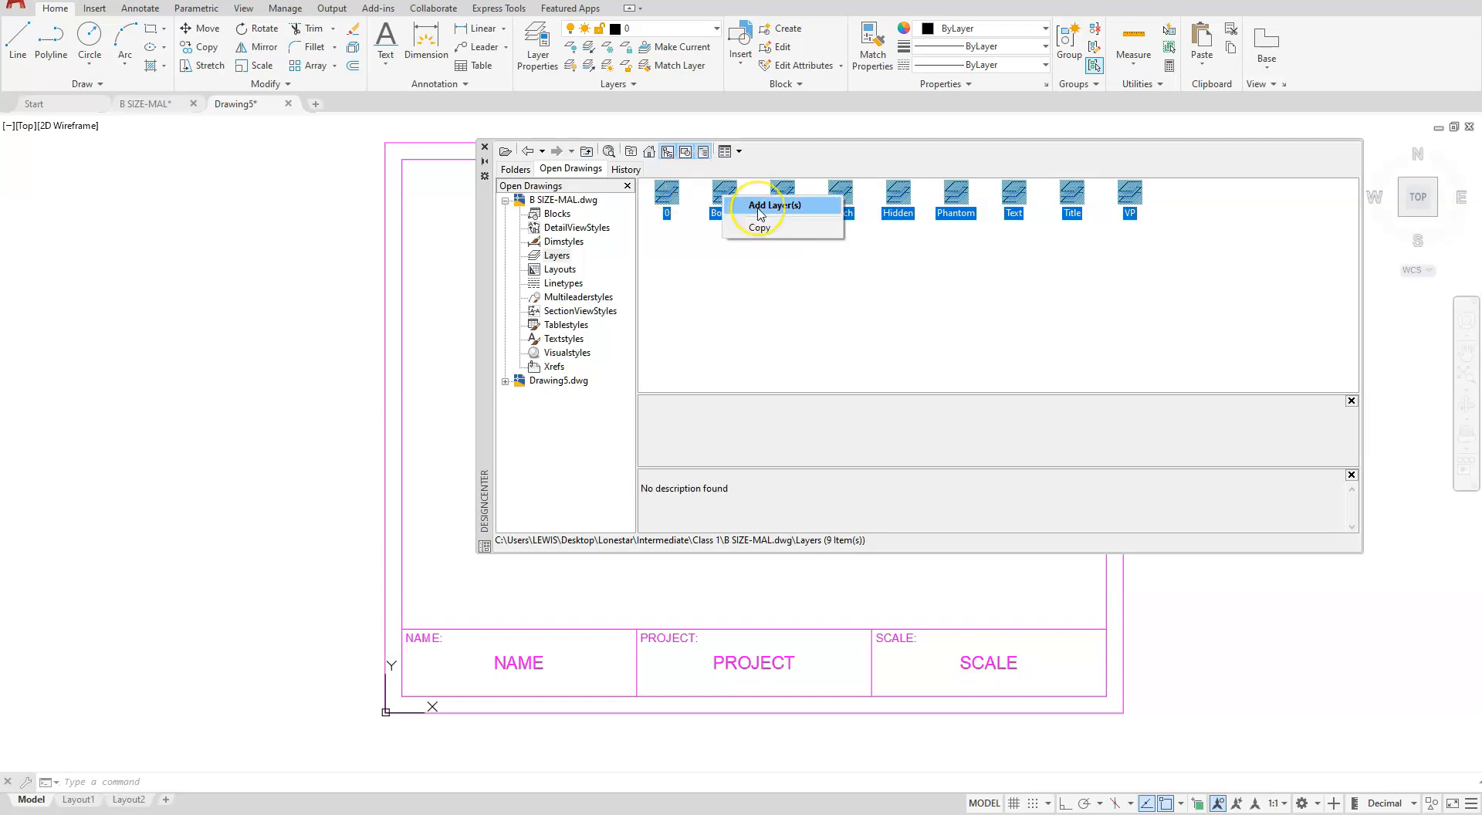
left_click(773, 205)
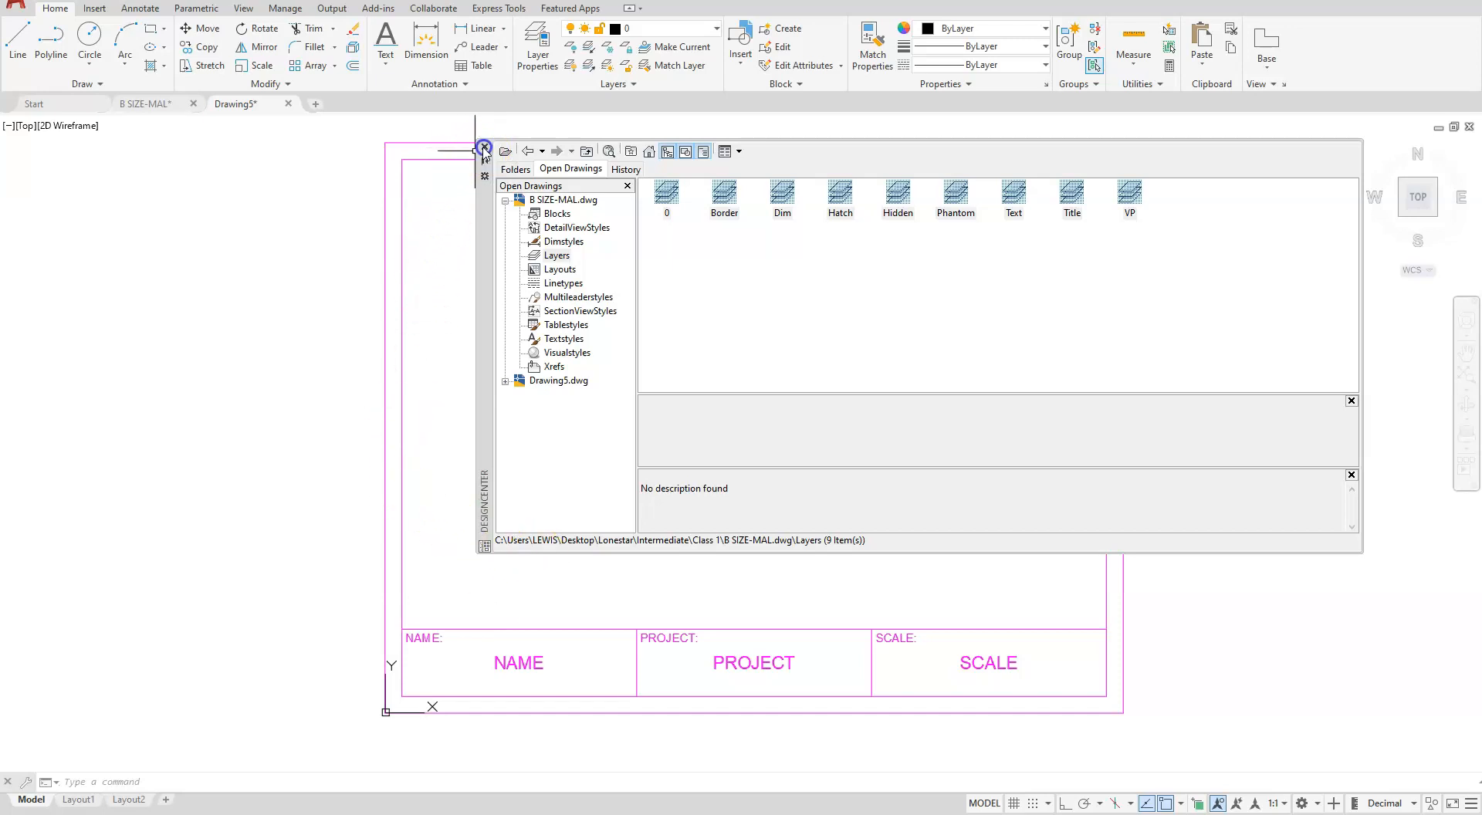
- Close DesignCenter and assign the outer border rectangle to the Border layer
left_click(483, 151)
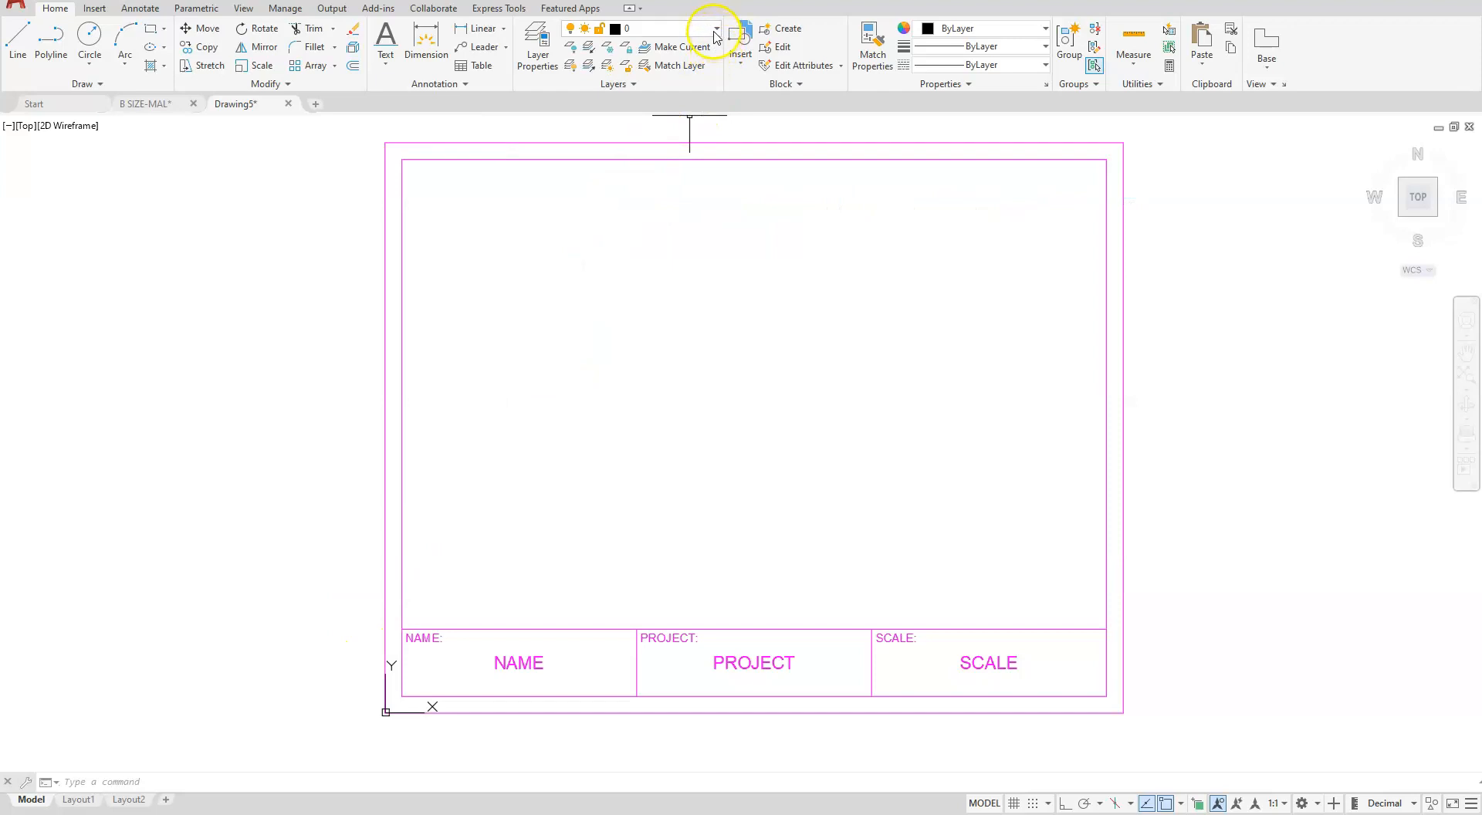
left_click(715, 28)
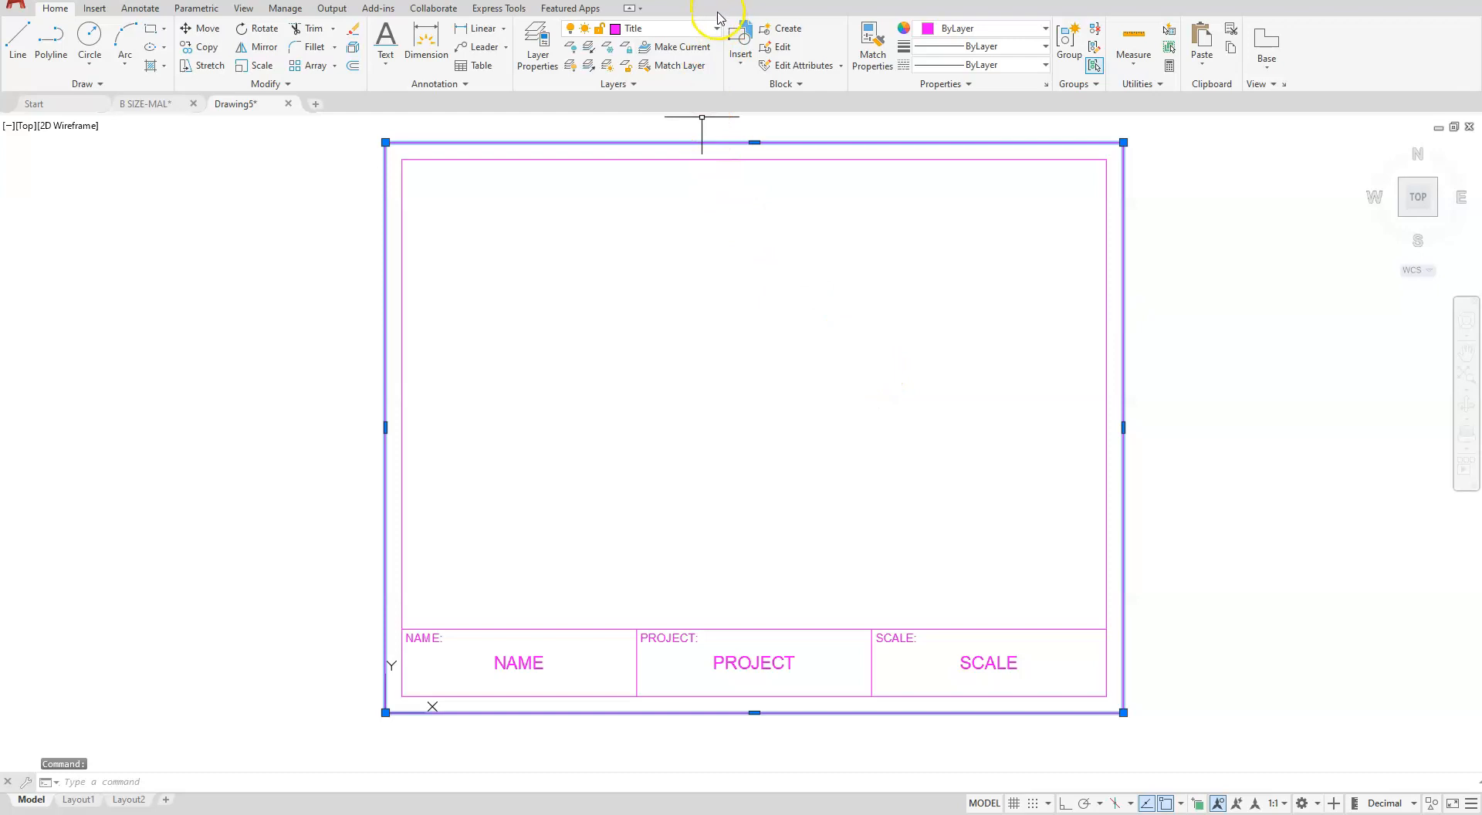
left_click(713, 27)
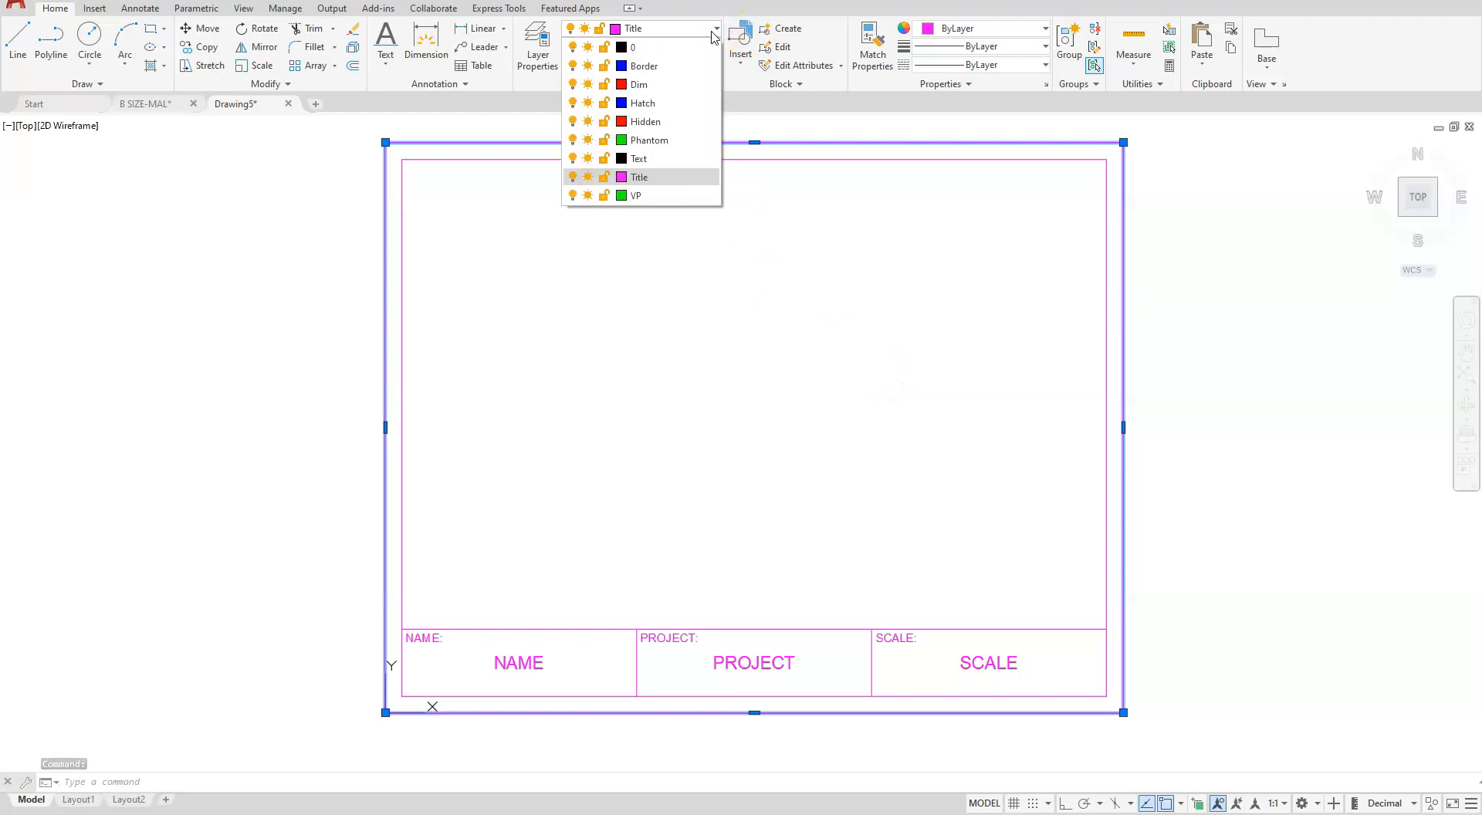
left_click(644, 65)
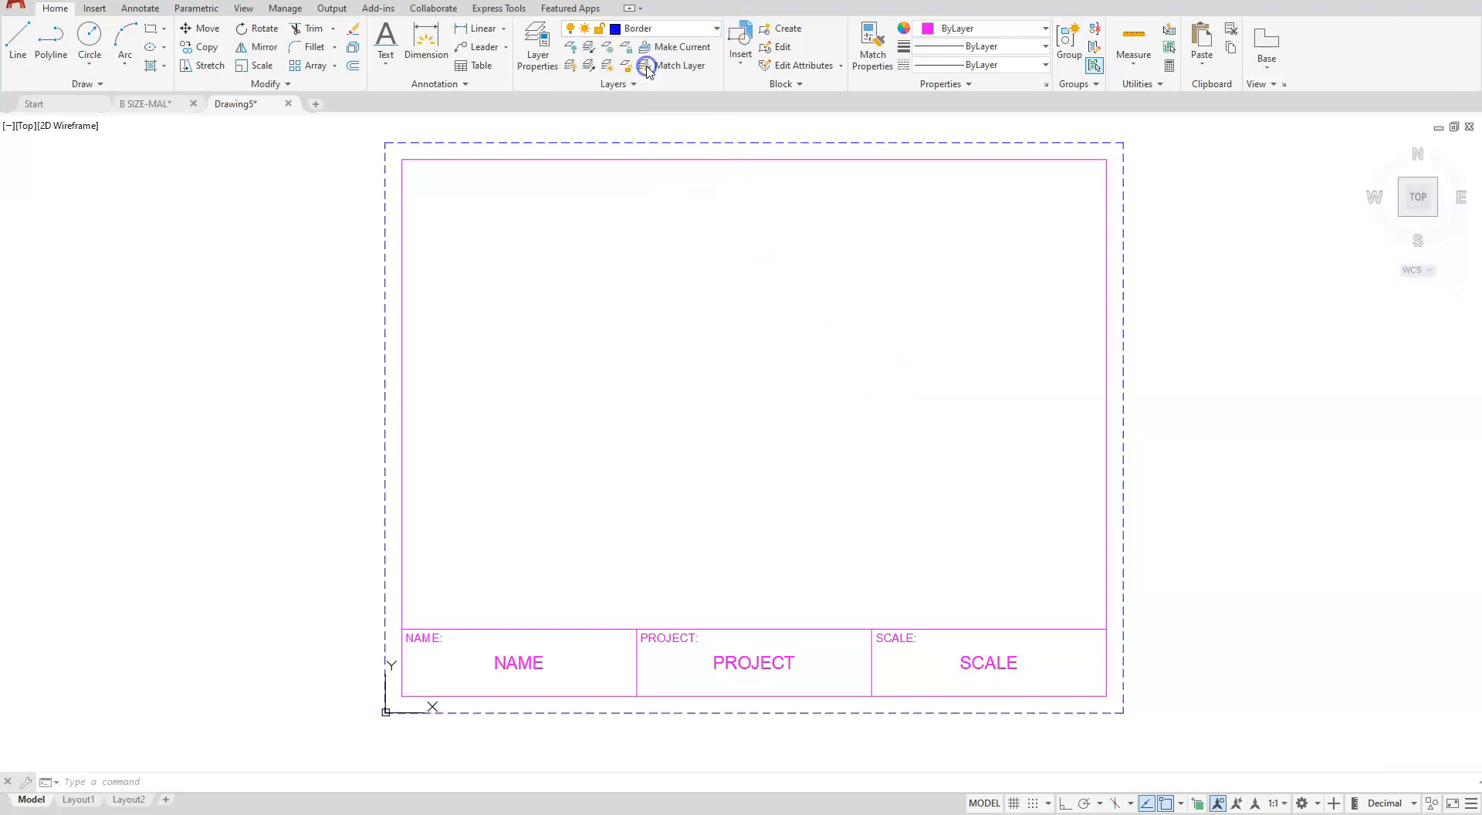